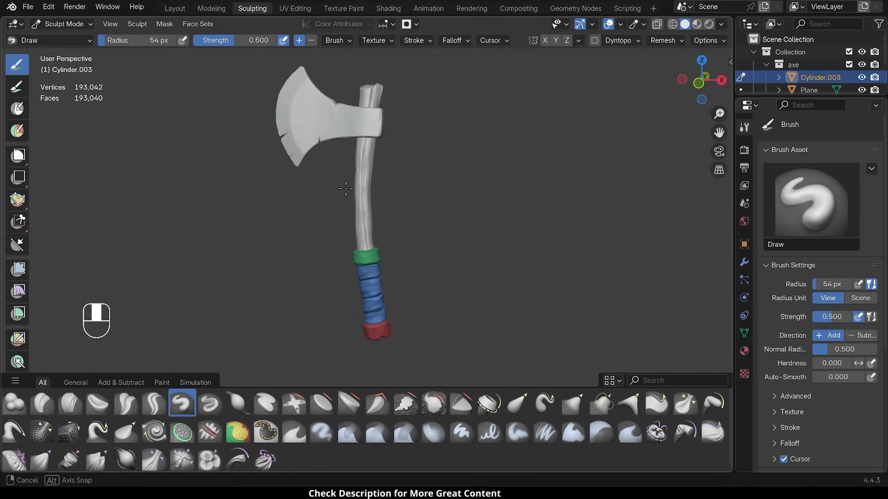
Step: Sculpt spiral wrap ridges over the green ring of the handle grip with the Draw brush
{"action": "left_click_drag", "start_coordinate": [345, 189], "coordinate": [409, 236]}
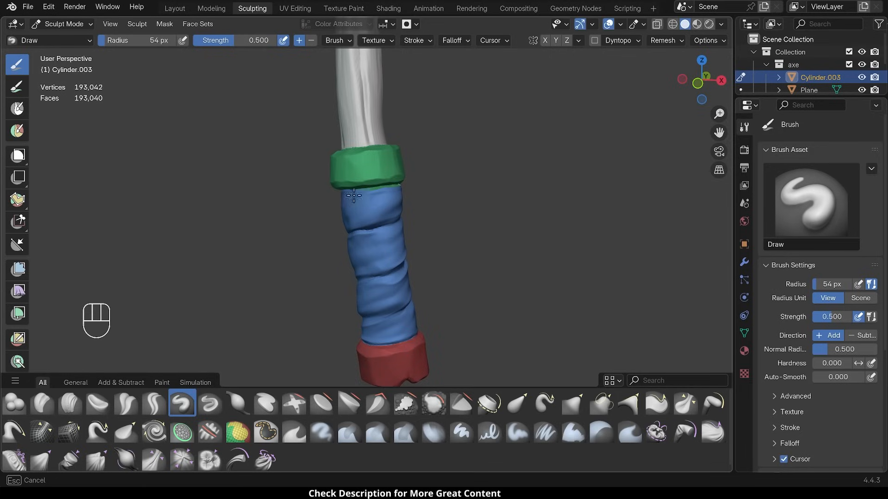
{"action": "left_click_drag", "start_coordinate": [354, 195], "coordinate": [396, 337]}
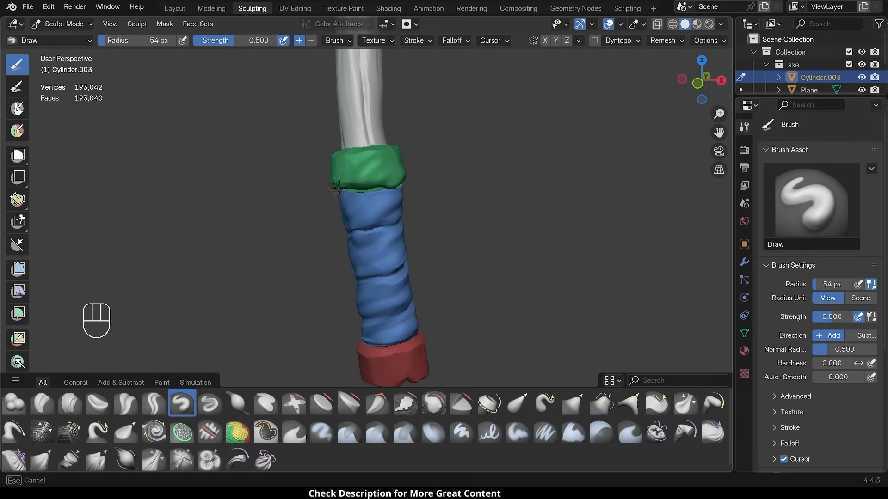
{"action": "mouse_move", "coordinate": [401, 368]}
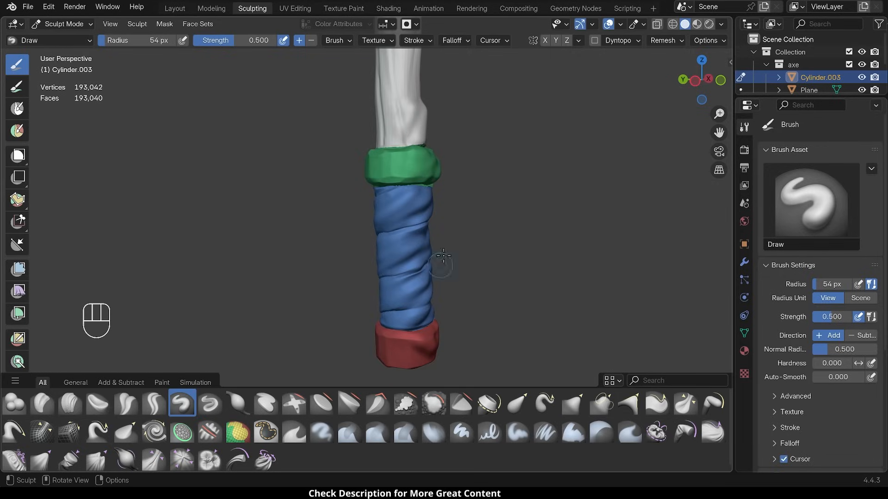
{"action": "left_click_drag", "start_coordinate": [442, 255], "coordinate": [538, 236]}
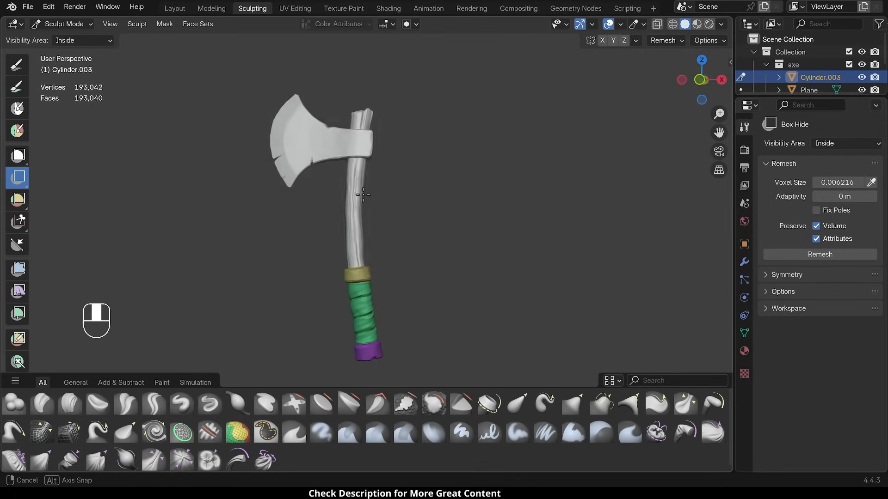
{"action": "left_click_drag", "start_coordinate": [362, 194], "coordinate": [417, 125]}
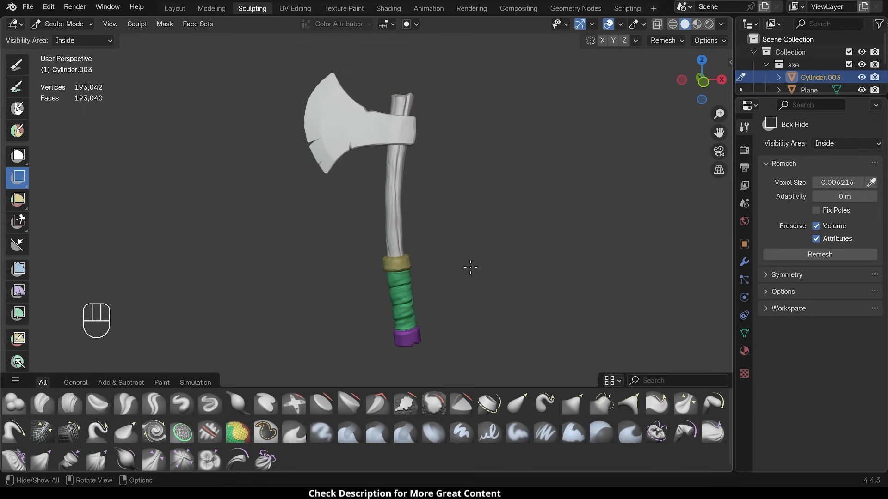
{"action": "mouse_move", "coordinate": [412, 265]}
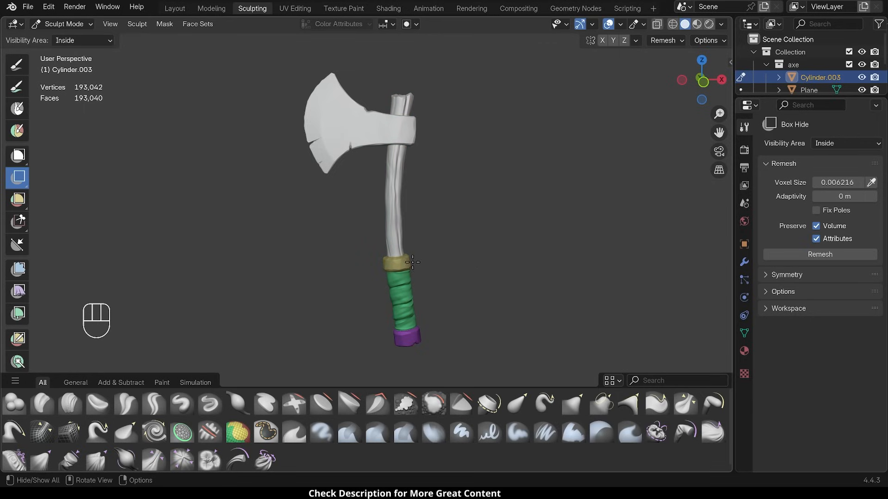
{"action": "mouse_move", "coordinate": [398, 295]}
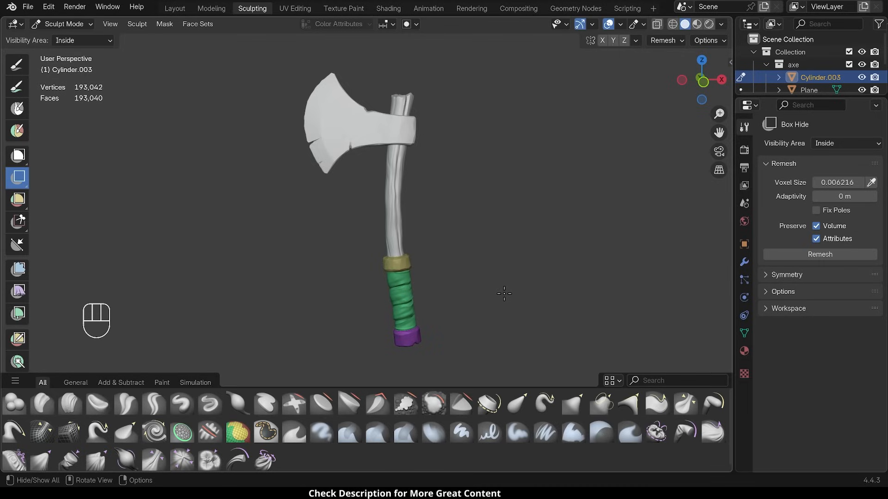
{"action": "mouse_move", "coordinate": [487, 257]}
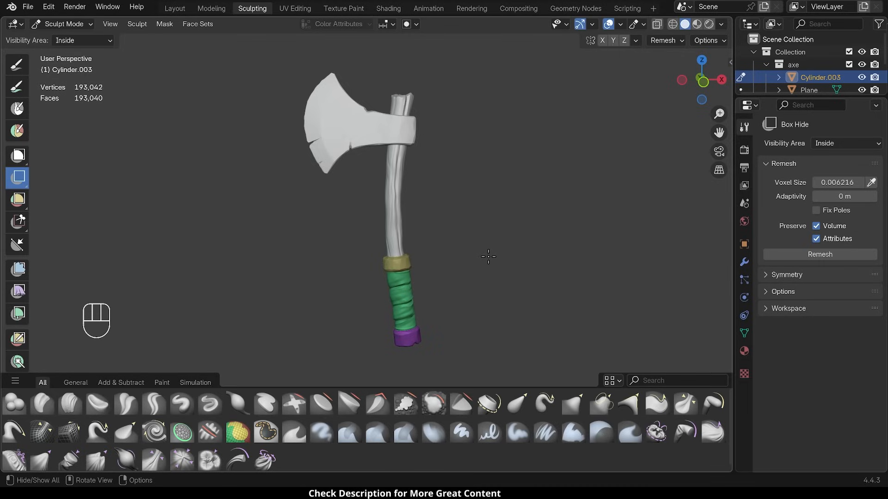
{"action": "mouse_move", "coordinate": [449, 281]}
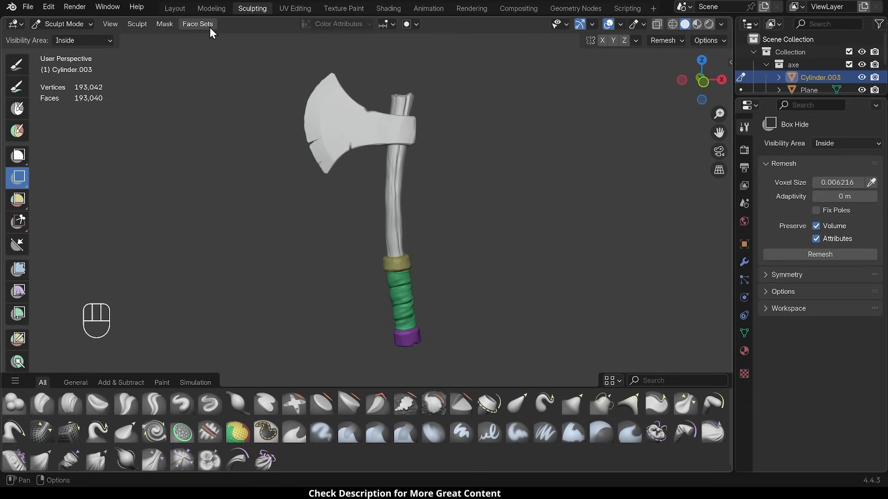
Step: Merge the whole visible axe into a single face set via Face Set from Visible
{"action": "left_click", "coordinate": [198, 24]}
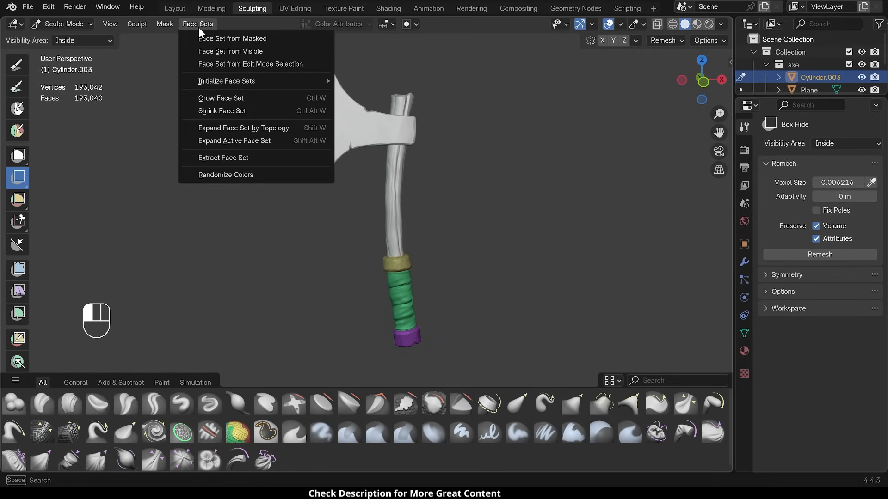
{"action": "mouse_move", "coordinate": [231, 52]}
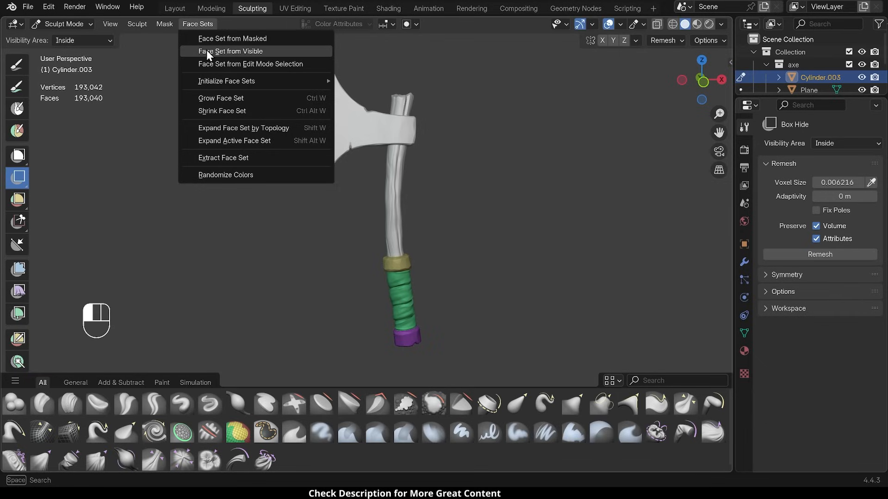
{"action": "left_click", "coordinate": [236, 51]}
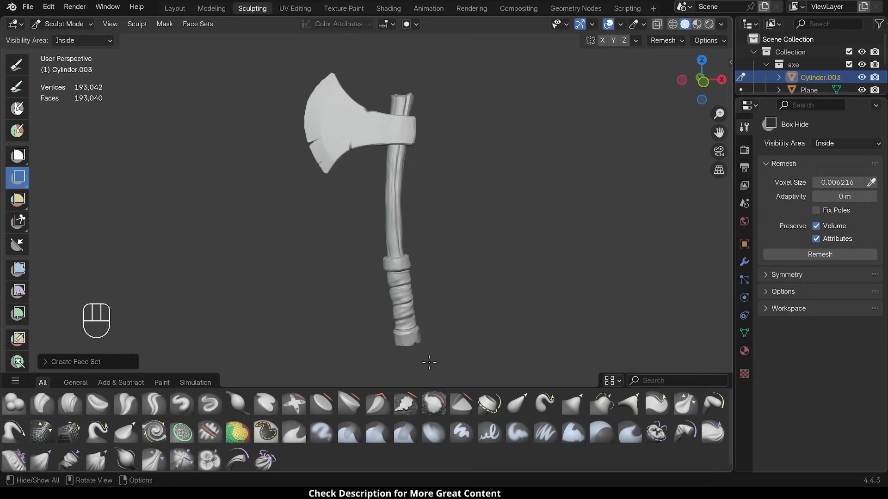
{"action": "mouse_move", "coordinate": [460, 299]}
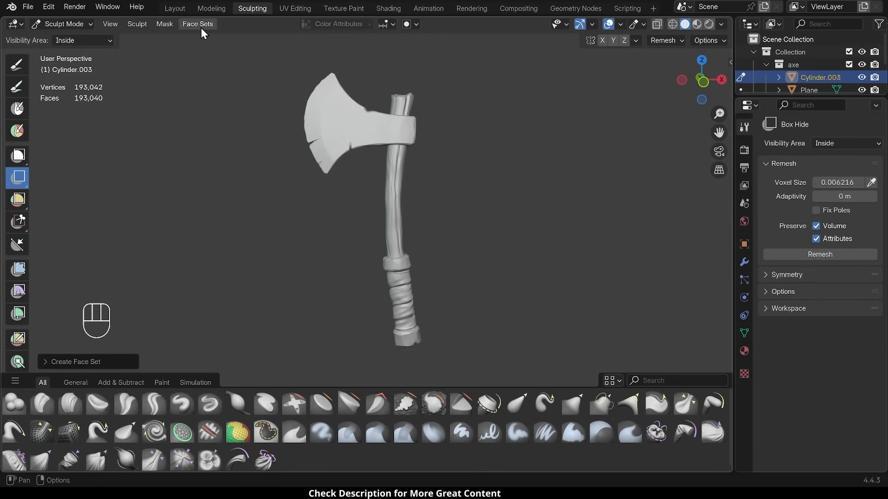
Step: Make the visible shaft its own face set with the grip hidden, then unhide the grip
{"action": "left_click", "coordinate": [198, 24]}
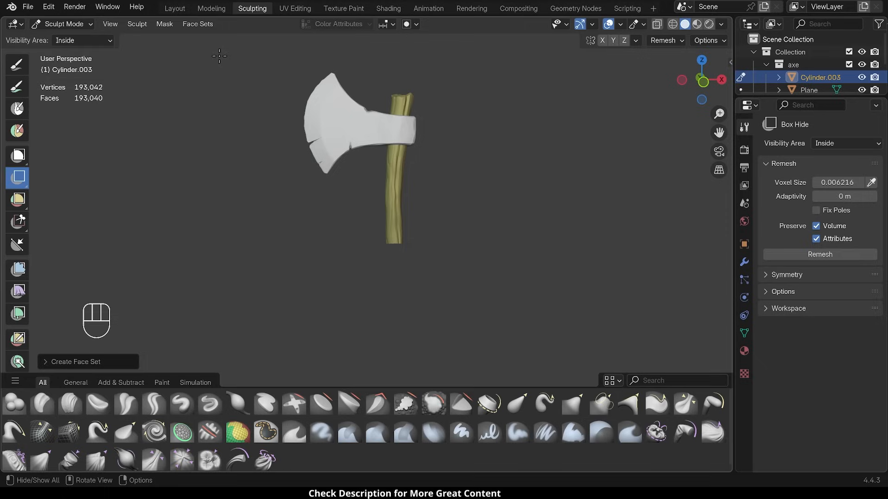
{"action": "mouse_move", "coordinate": [382, 222]}
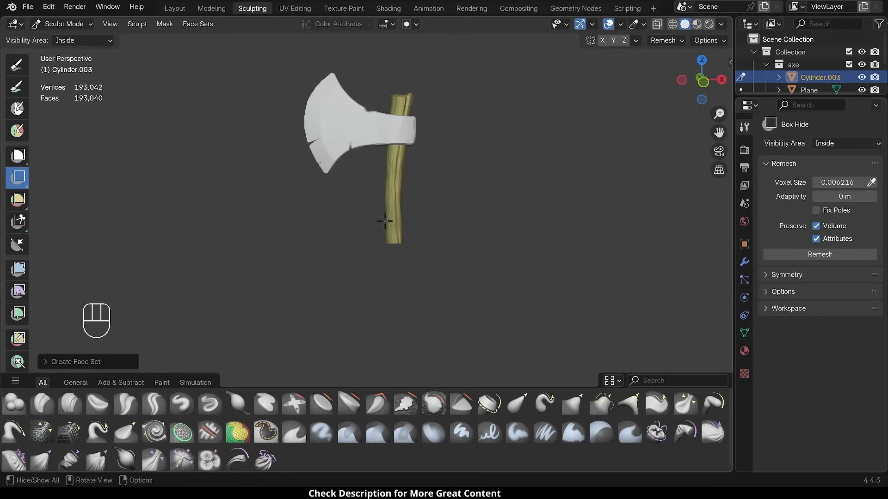
{"action": "key", "text": "Alt+H"}
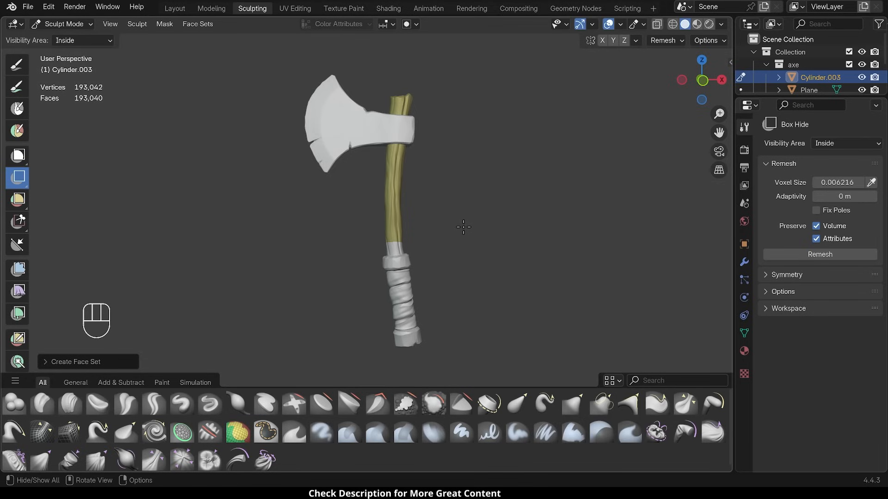
{"action": "left_click", "coordinate": [197, 24]}
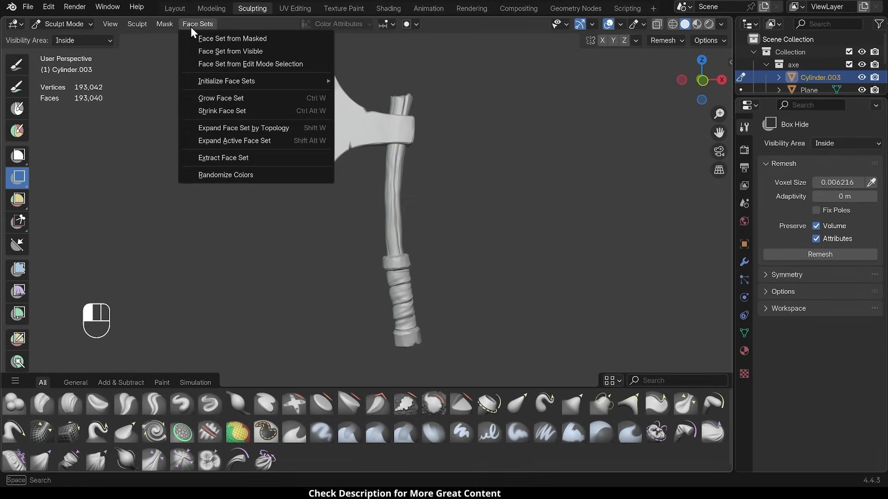
{"action": "mouse_move", "coordinate": [217, 55]}
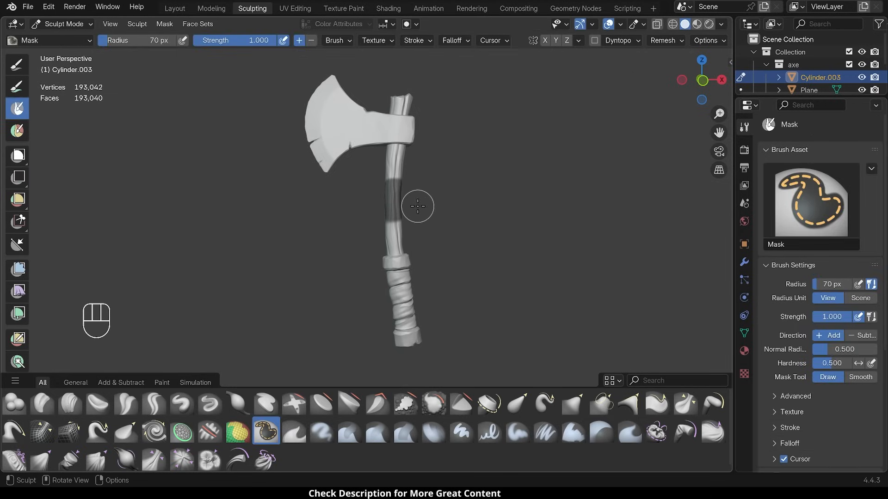
Step: Mask a band around the middle of the shaft and make it a face set from the mask
{"action": "left_click", "coordinate": [183, 403]}
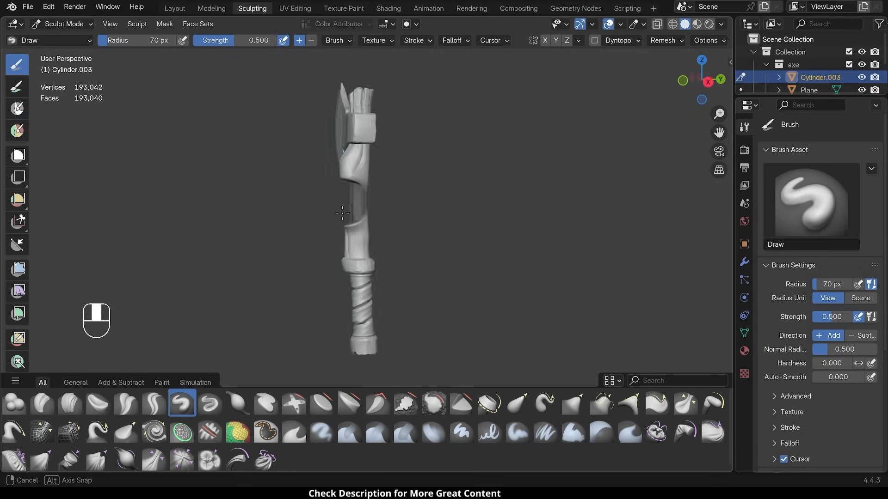
{"action": "key", "text": "Ctrl+Z"}
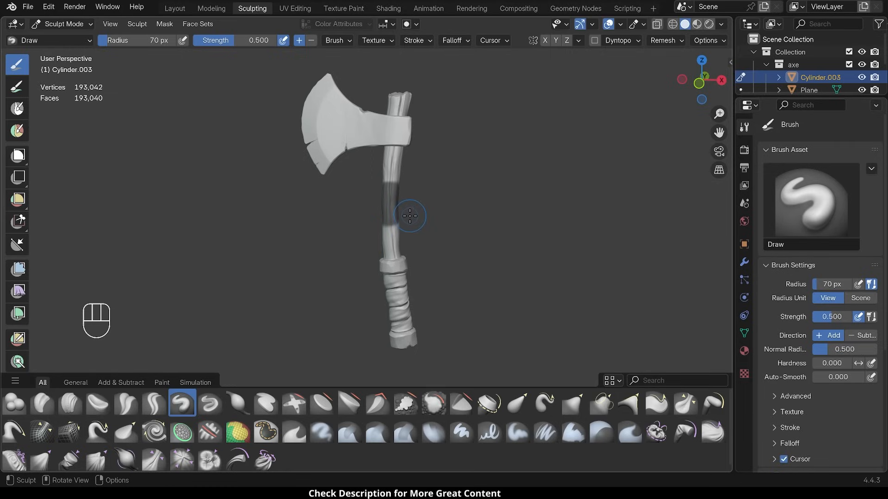
{"action": "mouse_move", "coordinate": [352, 171]}
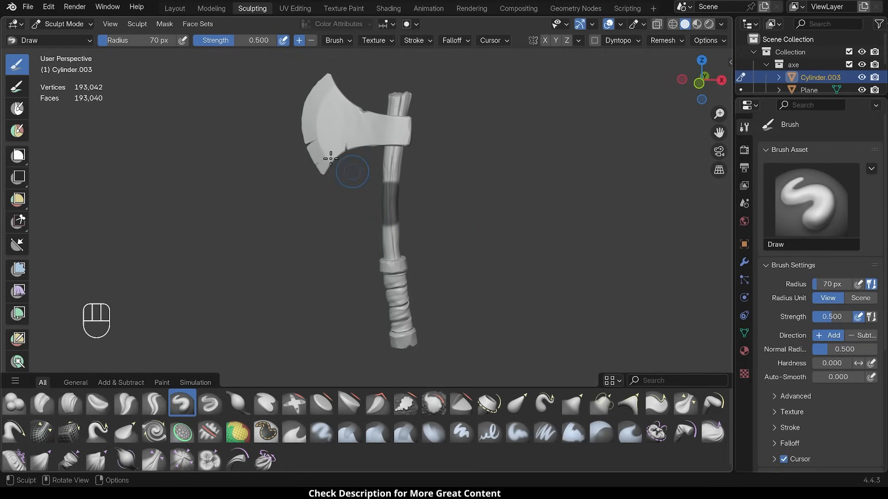
{"action": "left_click", "coordinate": [198, 24]}
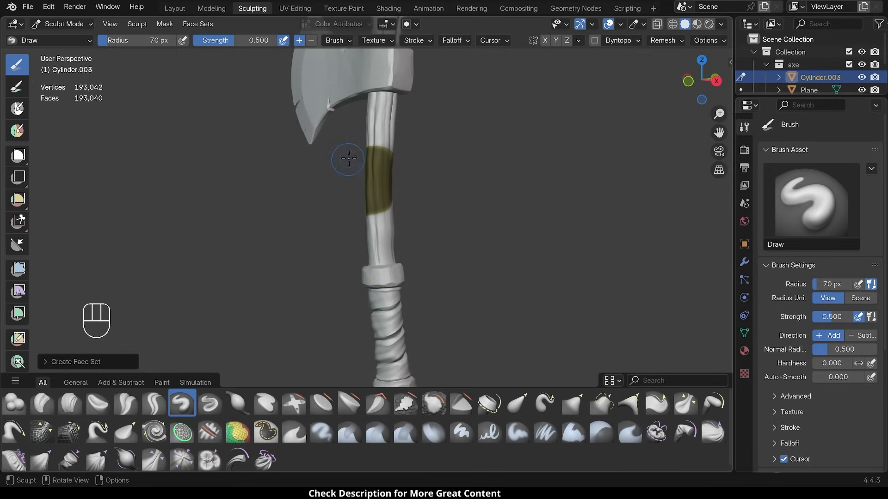
{"action": "mouse_move", "coordinate": [357, 220]}
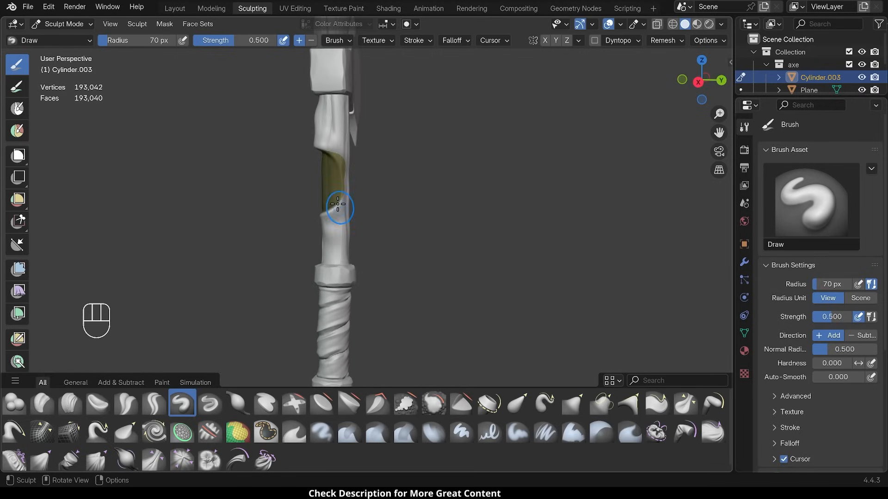
{"action": "mouse_move", "coordinate": [412, 183]}
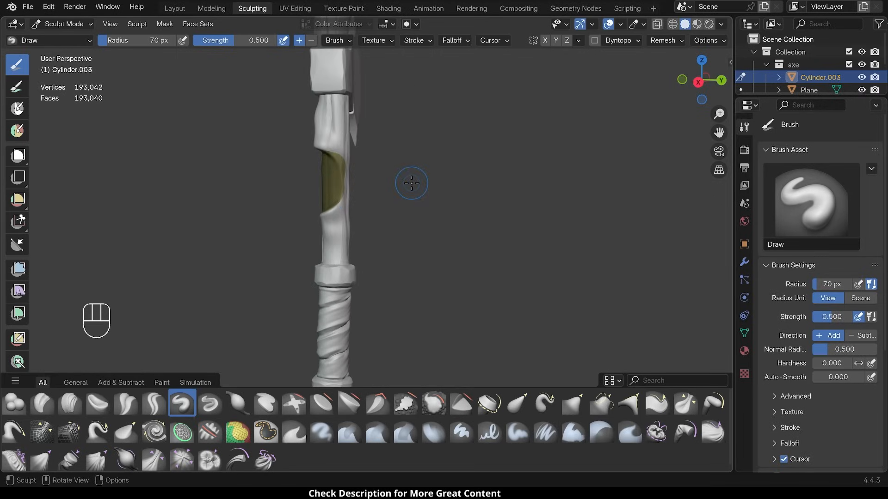
Step: Clear the mask from the shaft and undo the trial sculpt stroke
{"action": "key", "text": "Ctrl+Z"}
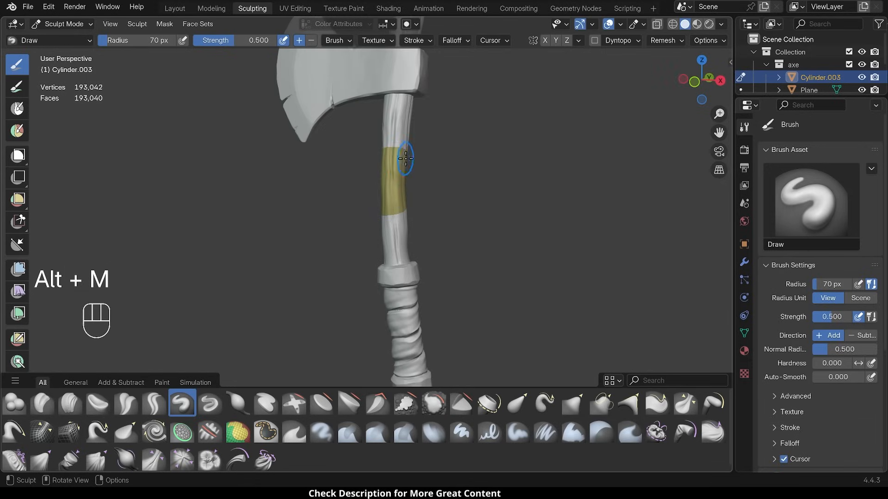
{"action": "mouse_move", "coordinate": [455, 192]}
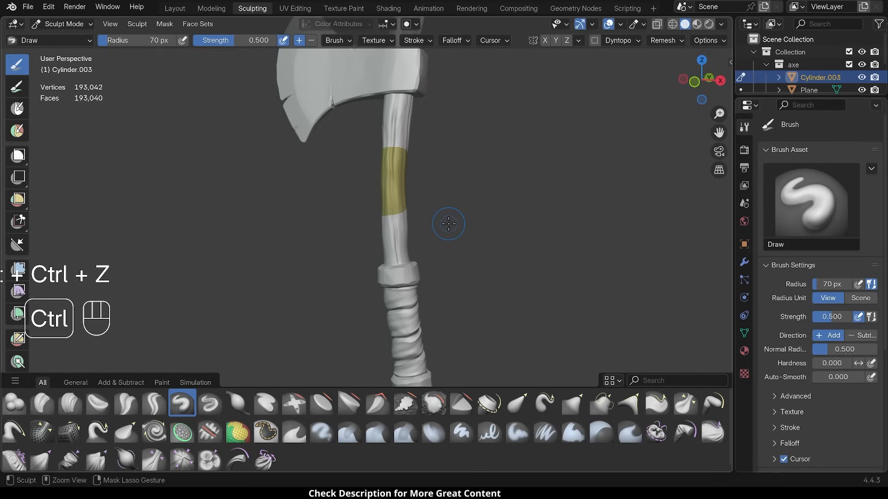
{"action": "key", "text": "Ctrl+Z"}
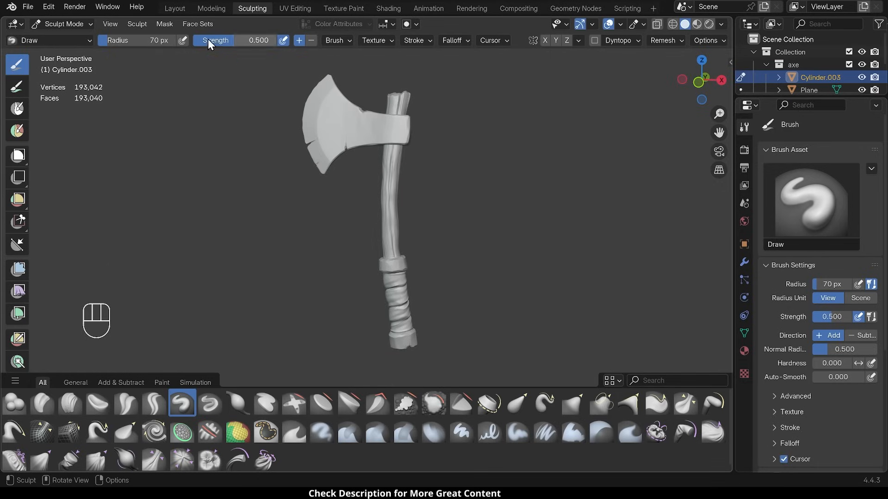
Step: In Edit Mode, box-select all faces through the middle section of the handle
{"action": "left_click", "coordinate": [198, 24]}
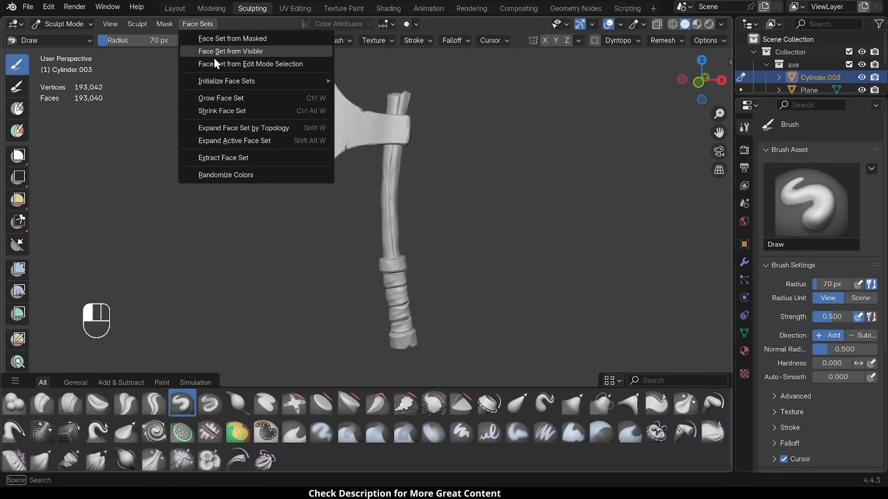
{"action": "mouse_move", "coordinate": [214, 66]}
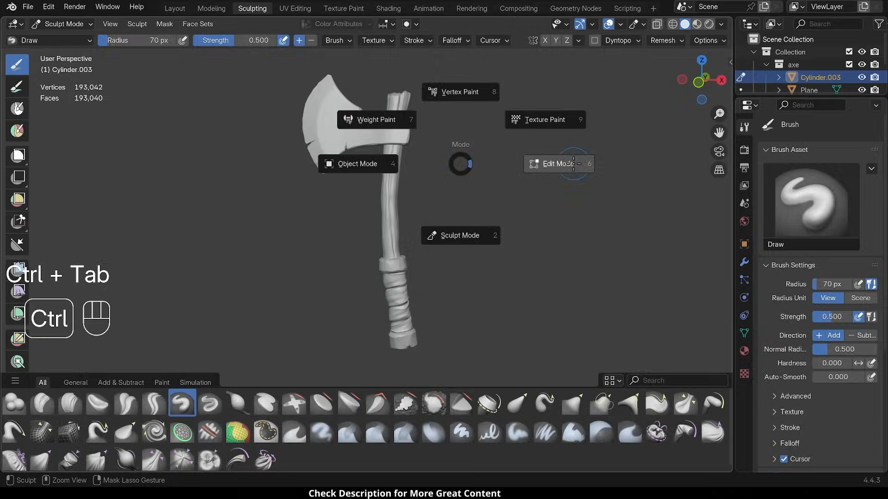
{"action": "left_click", "coordinate": [558, 164]}
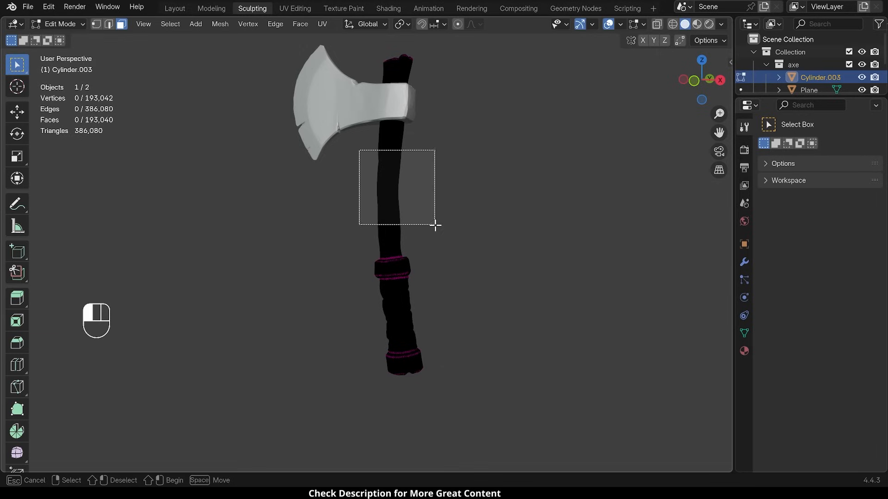
{"action": "left_click_drag", "start_coordinate": [359, 149], "coordinate": [435, 226]}
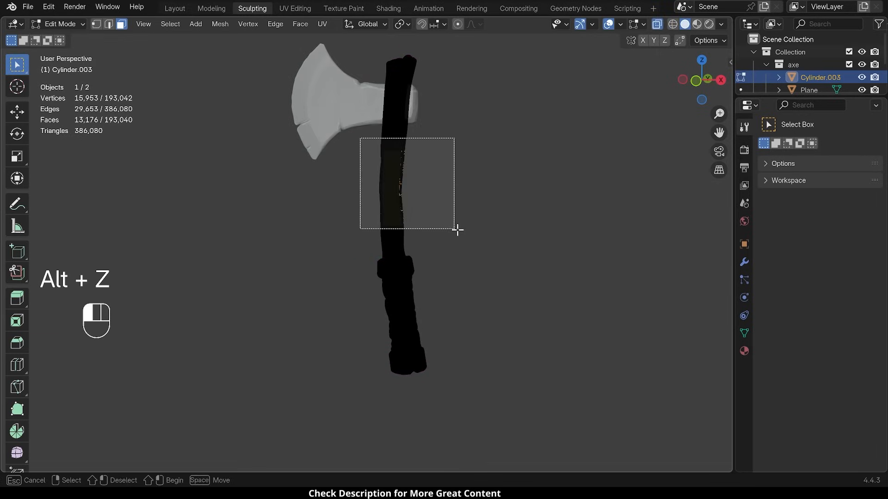
{"action": "left_click_drag", "start_coordinate": [360, 136], "coordinate": [453, 230]}
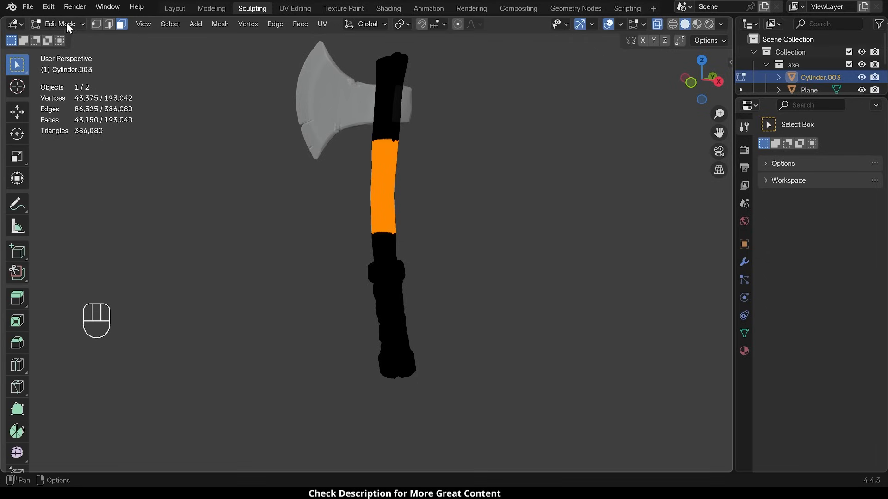
Step: Back in Sculpt Mode, create a face set from the edit-mode selection and turn off X-ray
{"action": "left_click", "coordinate": [60, 24]}
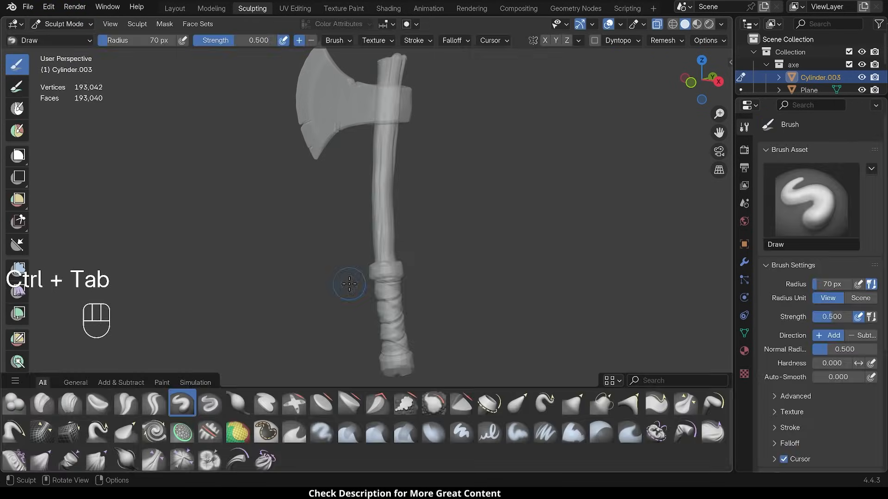
{"action": "left_click", "coordinate": [198, 24]}
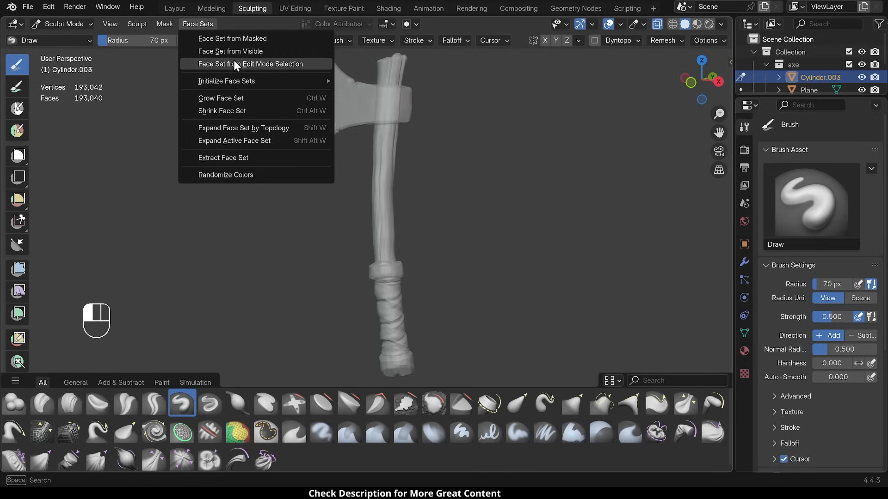
{"action": "left_click", "coordinate": [255, 64]}
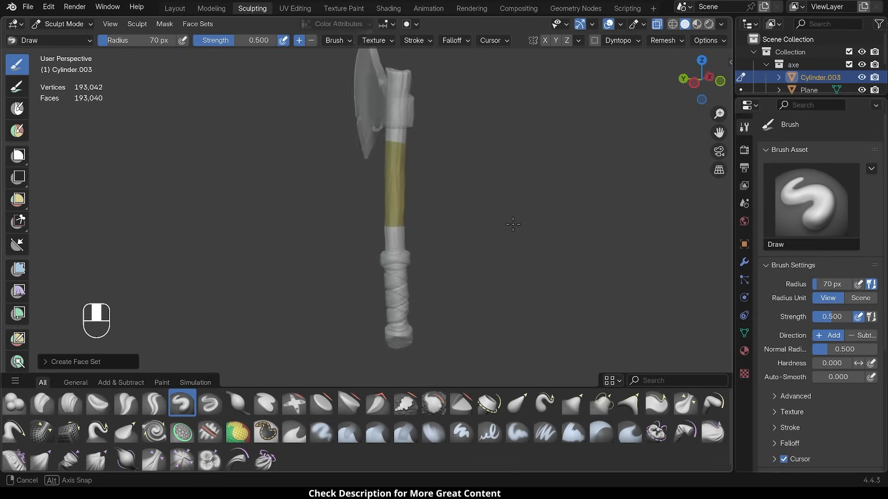
{"action": "key", "text": "Ctrl+Z"}
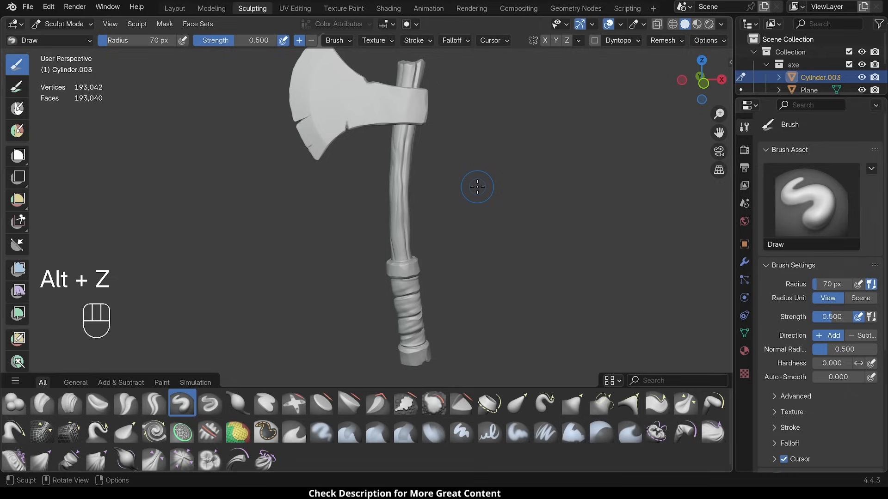
{"action": "mouse_move", "coordinate": [442, 183]}
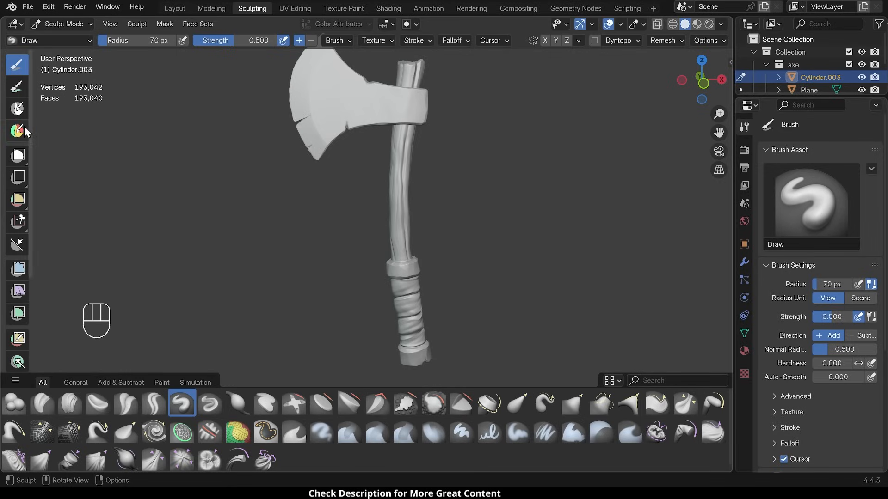
{"action": "mouse_move", "coordinate": [19, 133]}
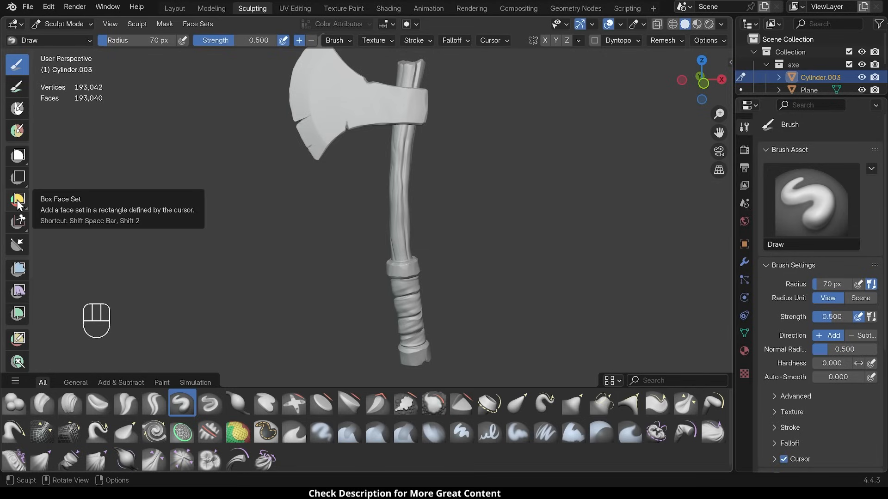
Step: Paint a purple face set over the upper handle above the yellow band with Face Set Paint
{"action": "left_click", "coordinate": [16, 198]}
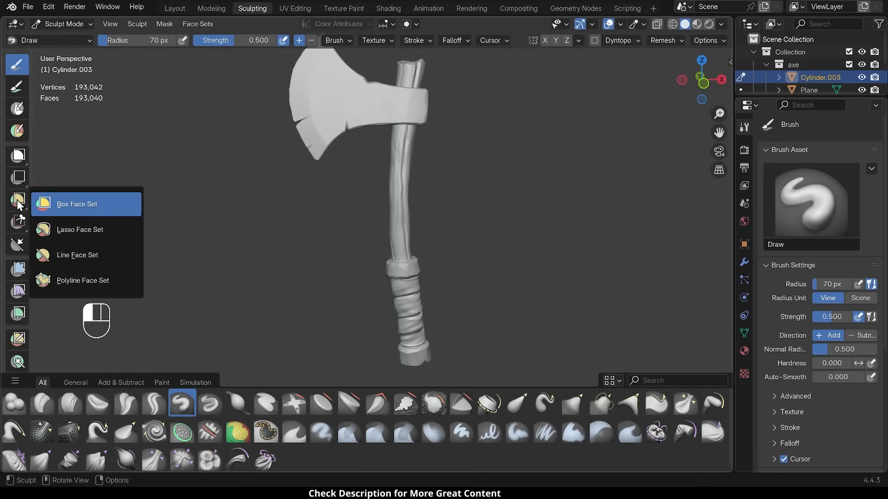
{"action": "mouse_move", "coordinate": [76, 205]}
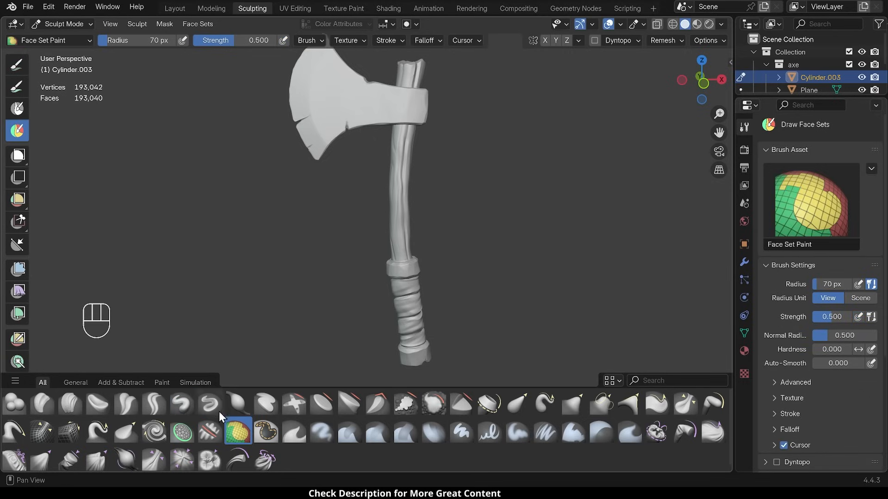
{"action": "mouse_move", "coordinate": [238, 442]}
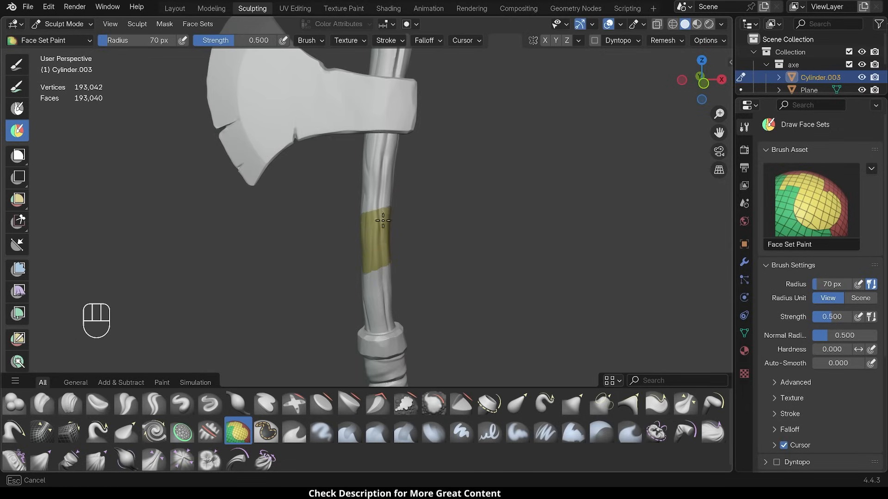
{"action": "mouse_move", "coordinate": [405, 215]}
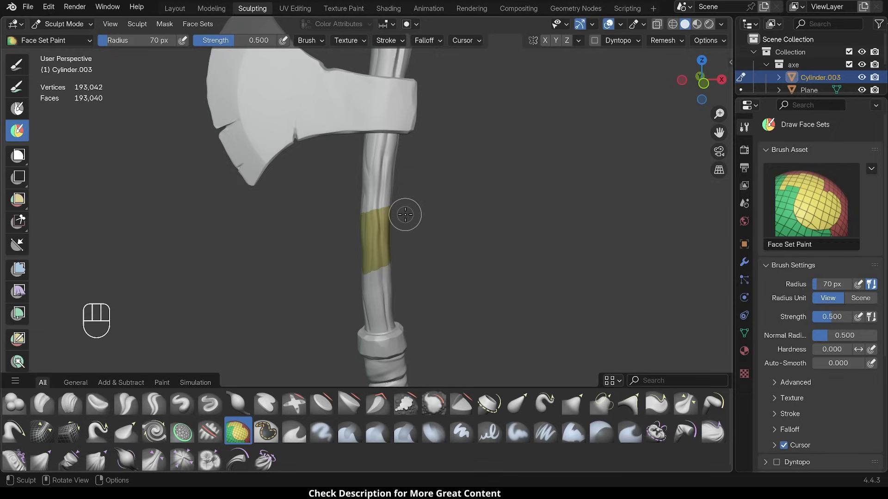
{"action": "left_click_drag", "start_coordinate": [390, 226], "coordinate": [376, 193]}
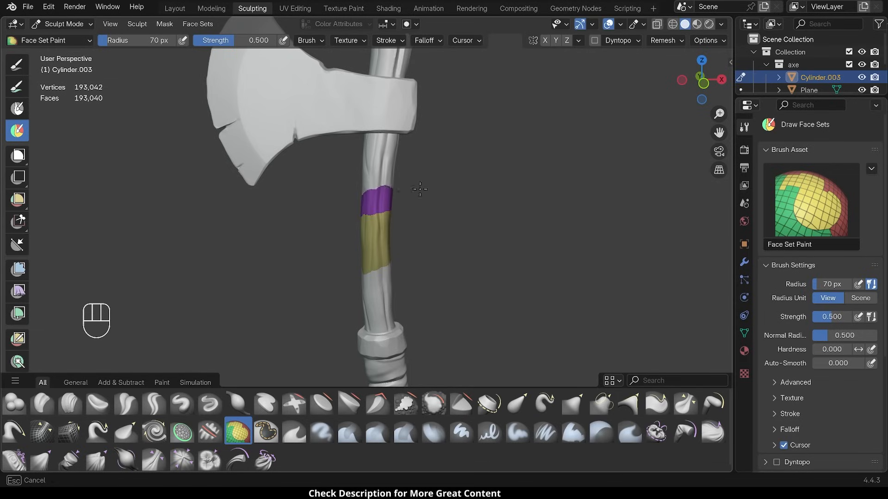
{"action": "left_click_drag", "start_coordinate": [419, 188], "coordinate": [387, 168]}
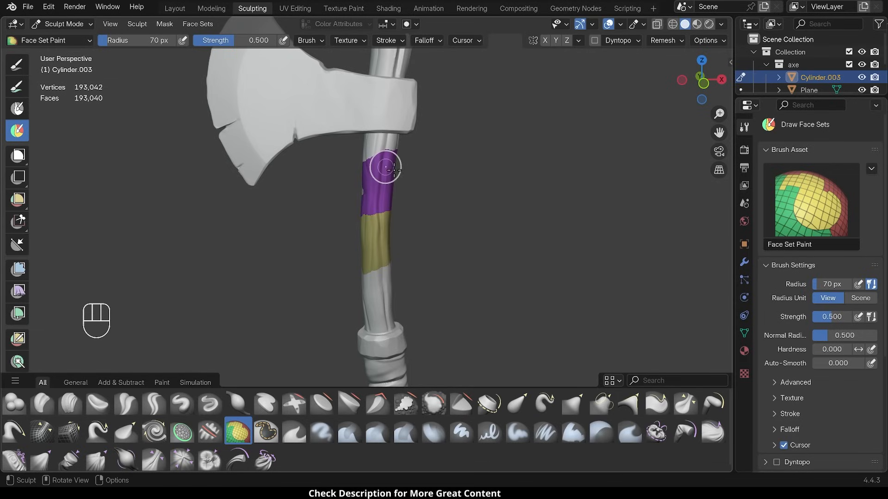
{"action": "left_click_drag", "start_coordinate": [387, 167], "coordinate": [390, 218]}
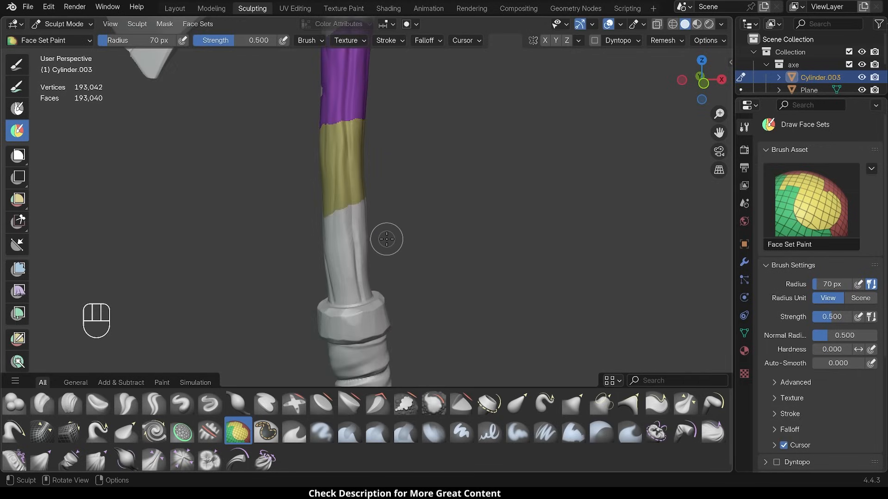
{"action": "mouse_move", "coordinate": [344, 234]}
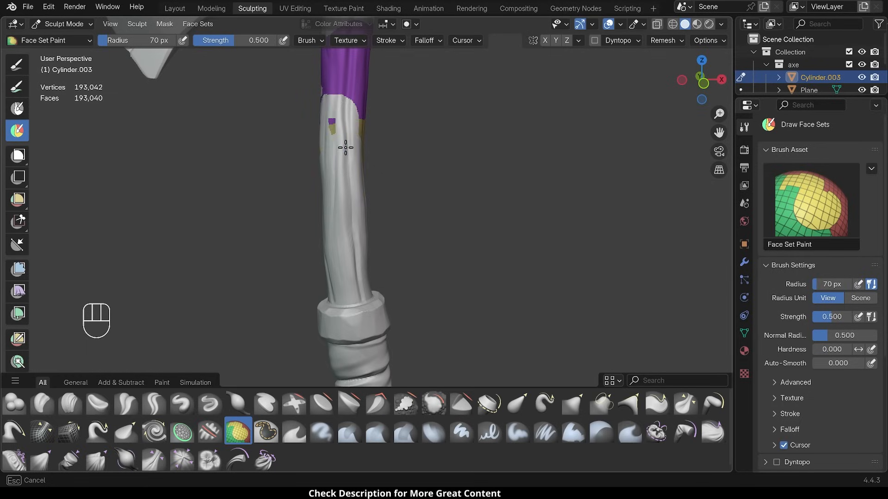
Step: Clear stray face-set patches and paint a wide purple band on the handle just below the axe head
{"action": "left_click_drag", "start_coordinate": [345, 147], "coordinate": [317, 90]}
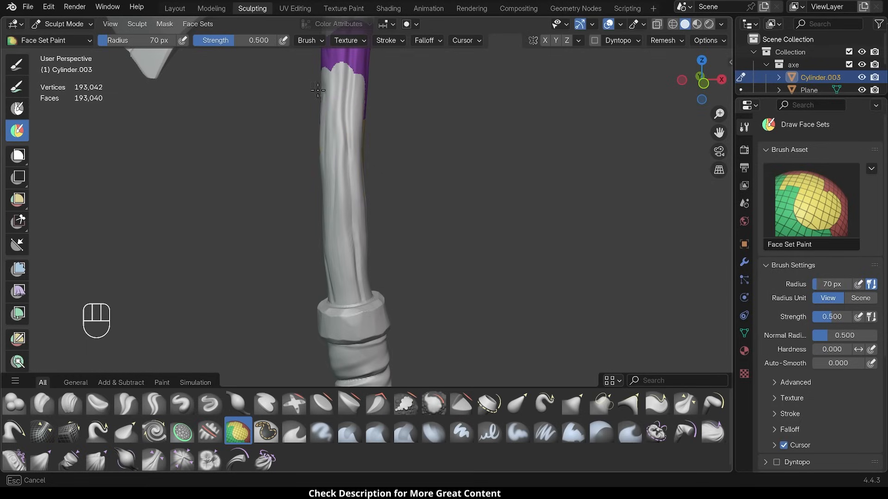
{"action": "left_click_drag", "start_coordinate": [318, 90], "coordinate": [349, 127]}
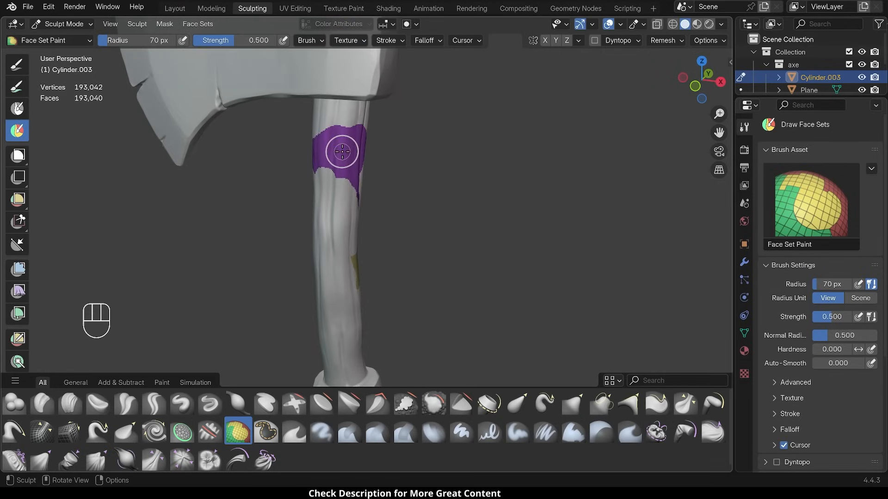
{"action": "left_click_drag", "start_coordinate": [339, 151], "coordinate": [323, 156]}
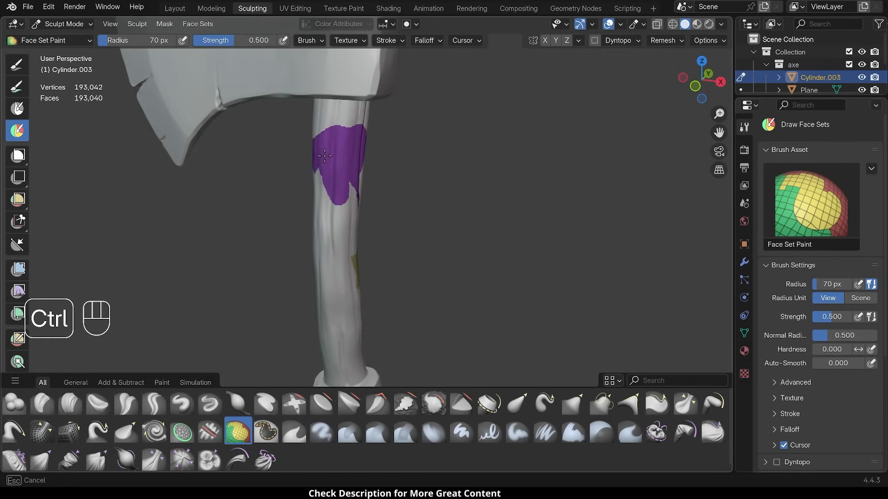
{"action": "left_click_drag", "start_coordinate": [325, 156], "coordinate": [332, 188]}
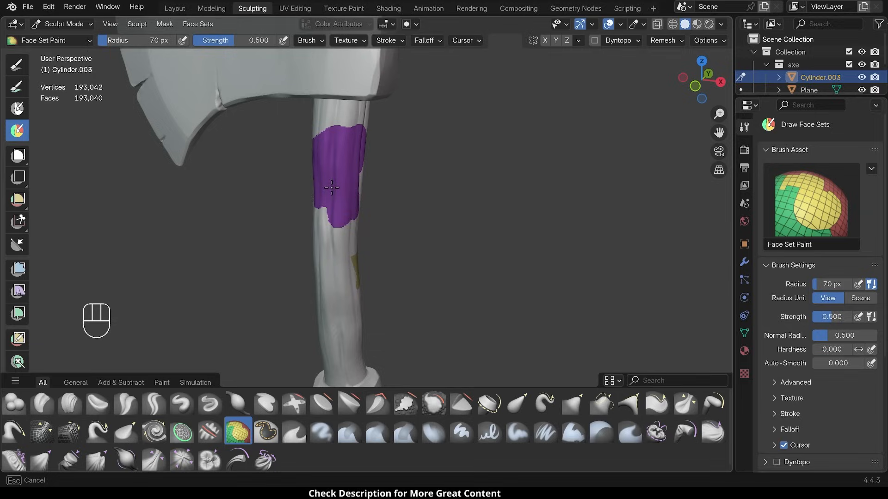
{"action": "left_click_drag", "start_coordinate": [334, 187], "coordinate": [339, 266]}
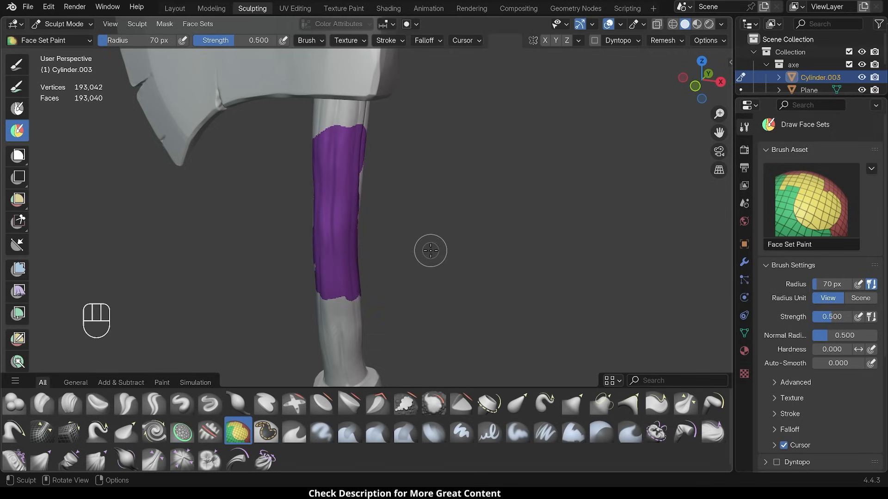
{"action": "mouse_move", "coordinate": [410, 250]}
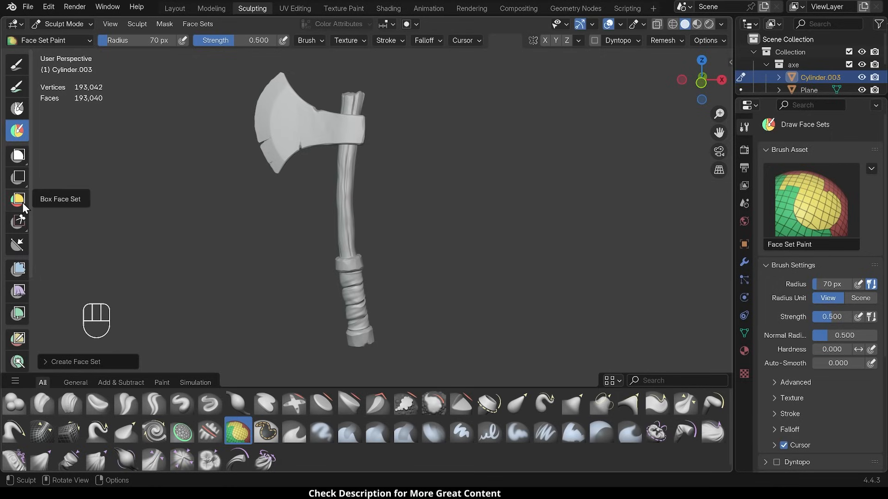
{"action": "mouse_move", "coordinate": [16, 198]}
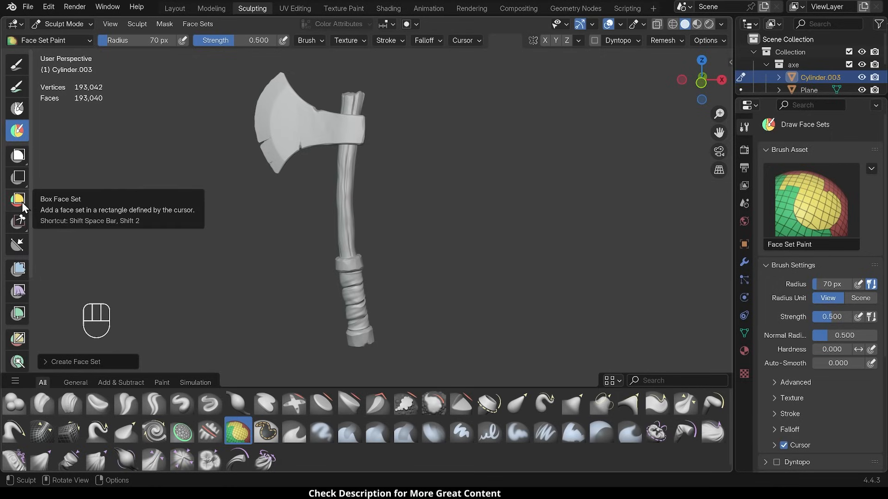
Step: Choose the Box Face Set tool from the face-set tool flyout
{"action": "left_click", "coordinate": [17, 199]}
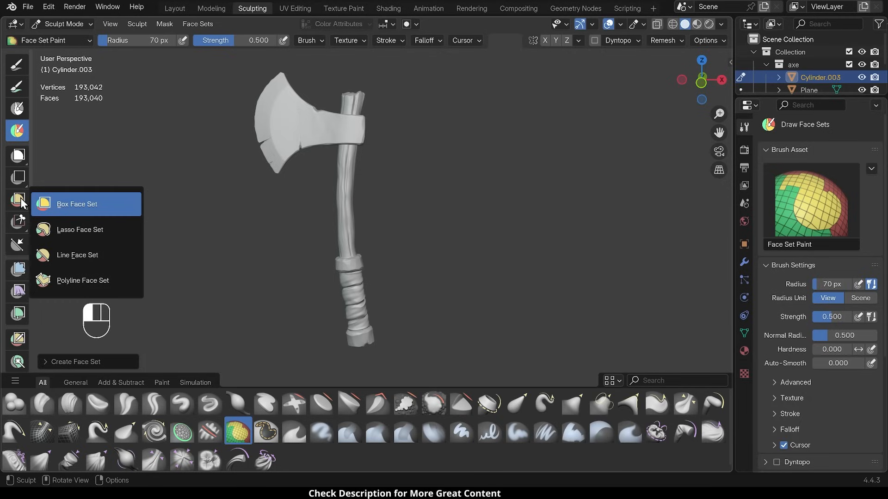
{"action": "left_click", "coordinate": [76, 203]}
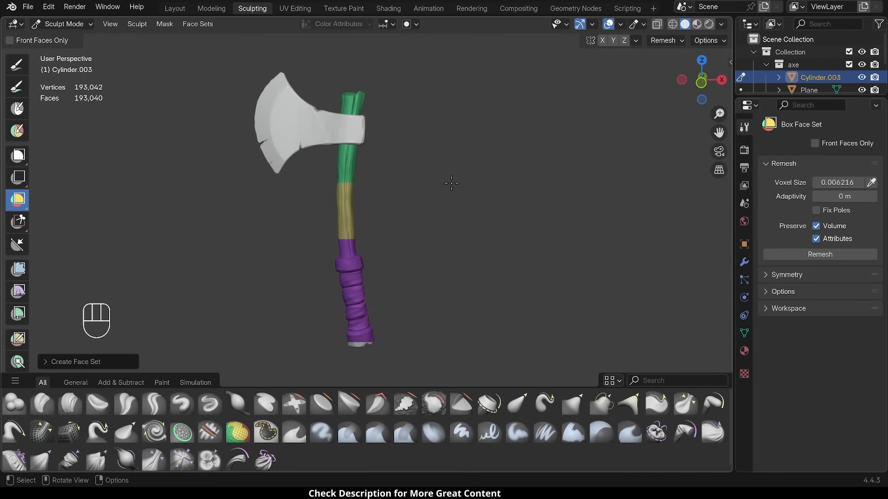
{"action": "left_click", "coordinate": [17, 200]}
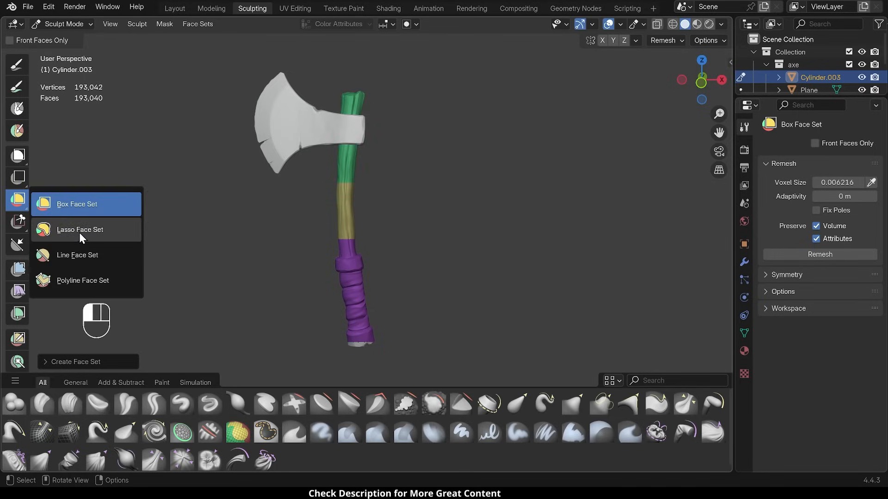
Step: From front view, lasso the green and yellow handle sections into one face set
{"action": "left_click", "coordinate": [80, 230]}
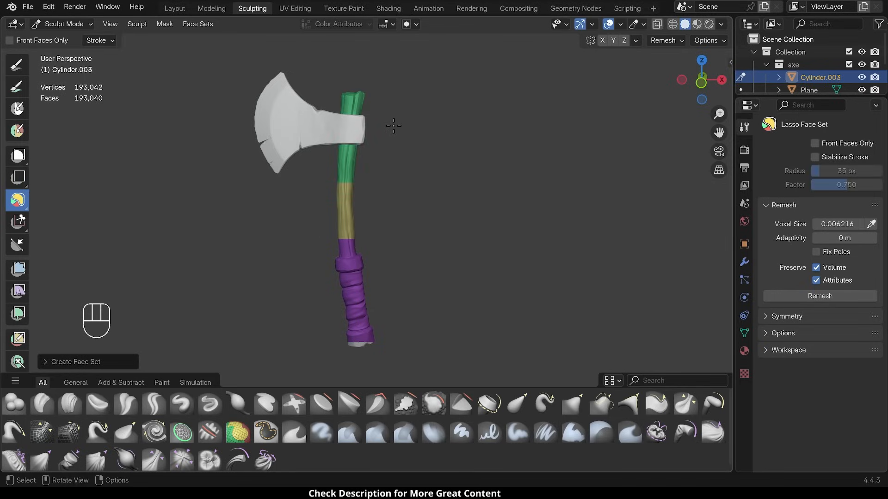
{"action": "key", "text": "KP_1"}
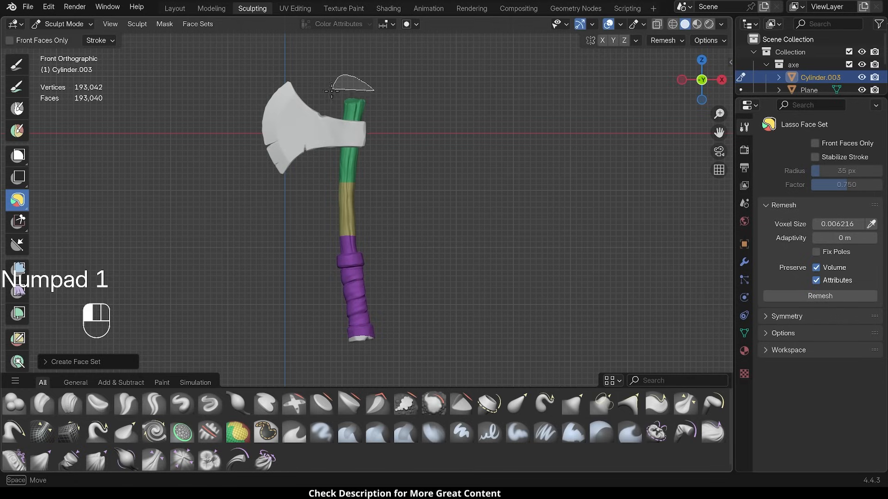
{"action": "left_click_drag", "start_coordinate": [351, 91], "coordinate": [339, 249]}
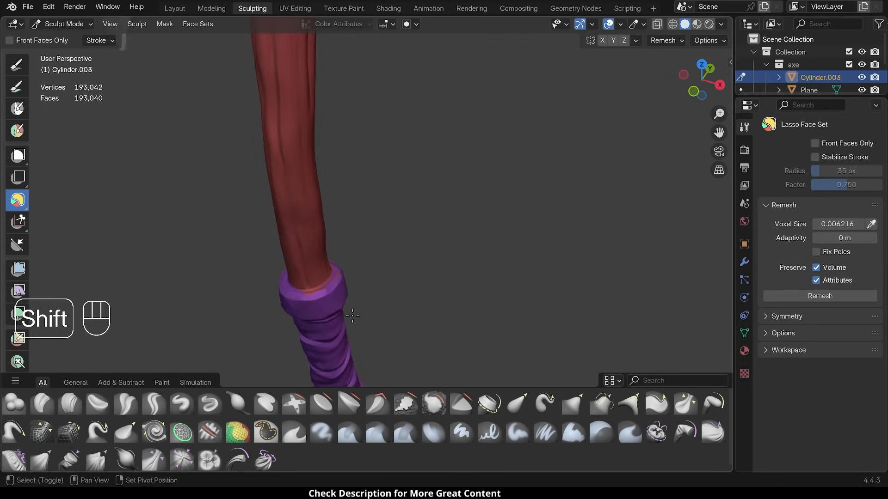
{"action": "left_click", "coordinate": [16, 132]}
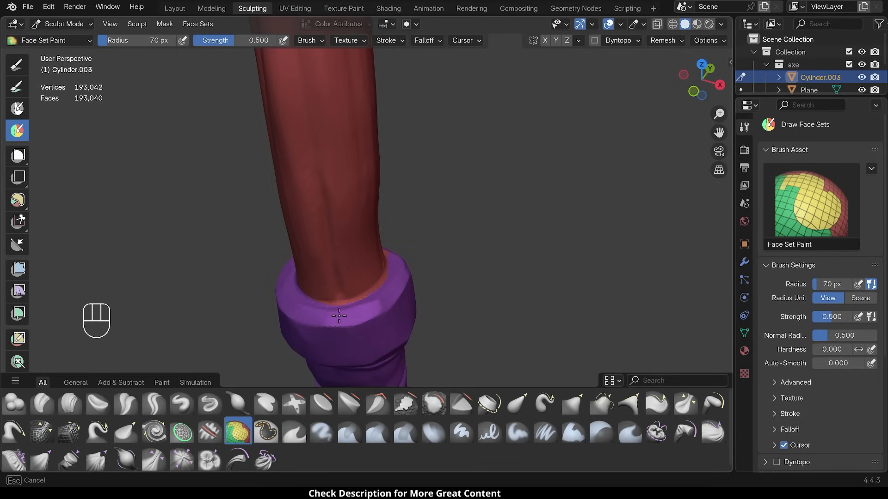
{"action": "mouse_move", "coordinate": [428, 246]}
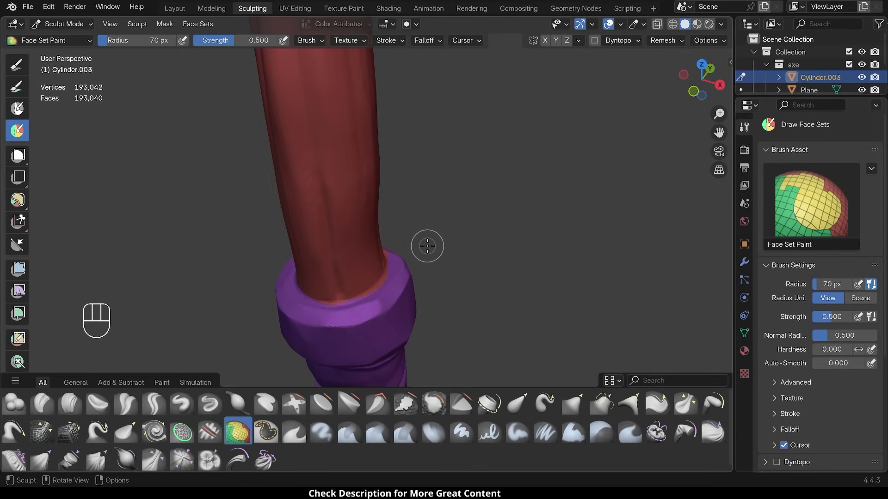
Step: From front view, split the shaft off the wrap with Line Face Set strokes along the wrap's top
{"action": "key", "text": "KP_1"}
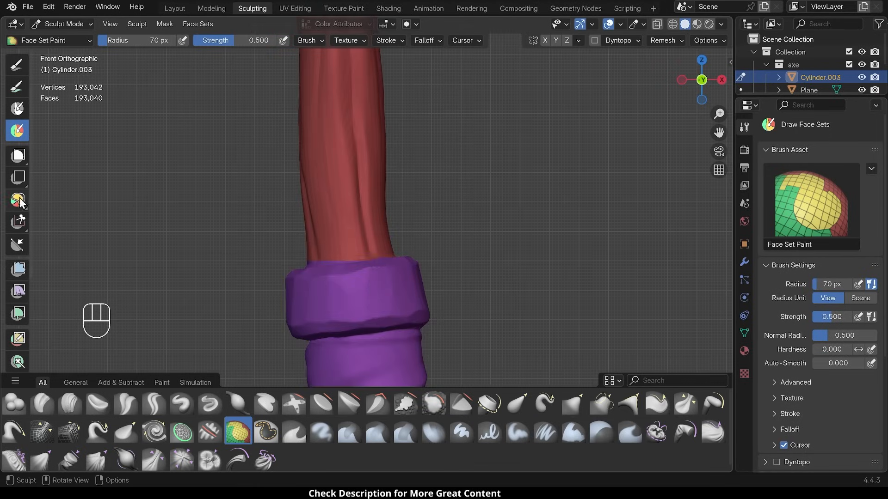
{"action": "left_click", "coordinate": [17, 200]}
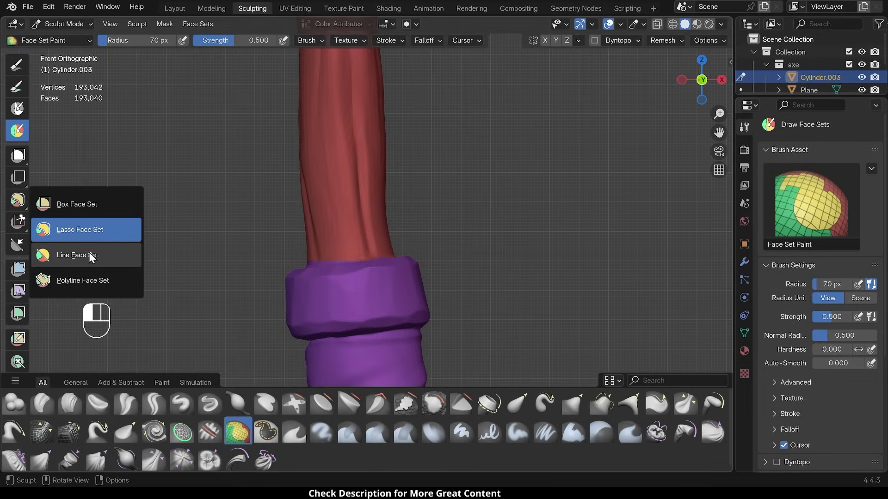
{"action": "left_click", "coordinate": [77, 255]}
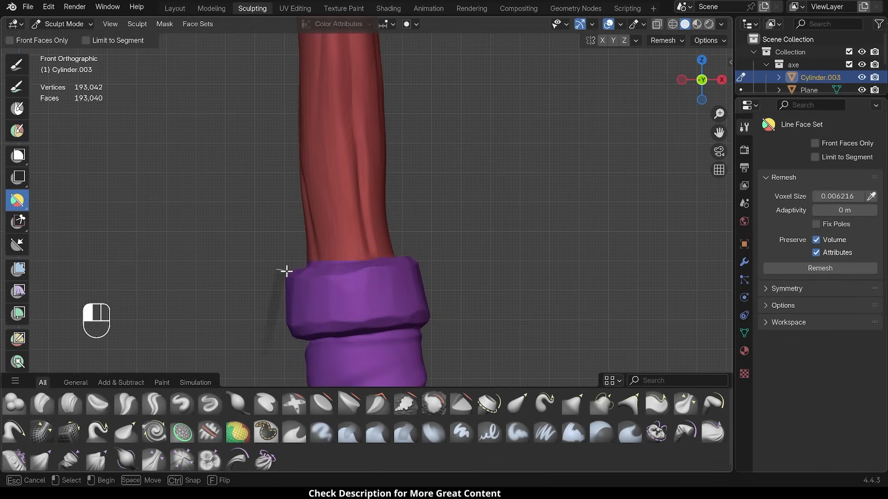
{"action": "left_click_drag", "start_coordinate": [277, 269], "coordinate": [437, 252]}
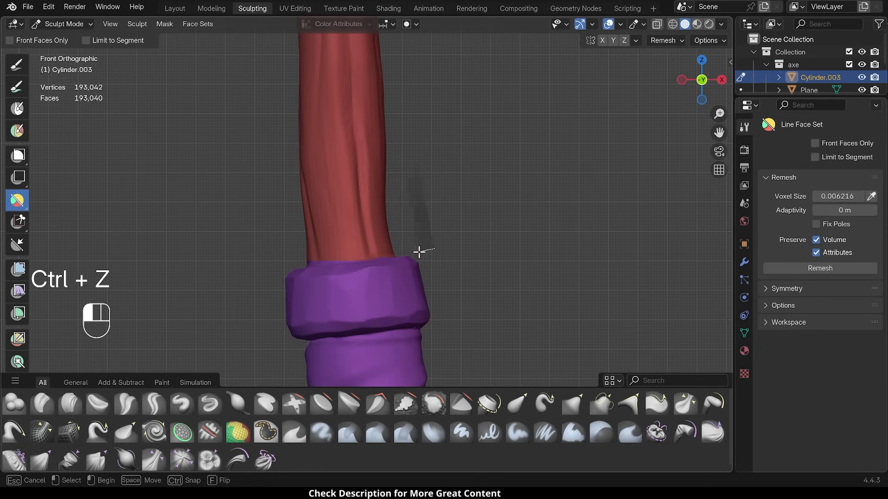
{"action": "left_click_drag", "start_coordinate": [433, 251], "coordinate": [266, 271]}
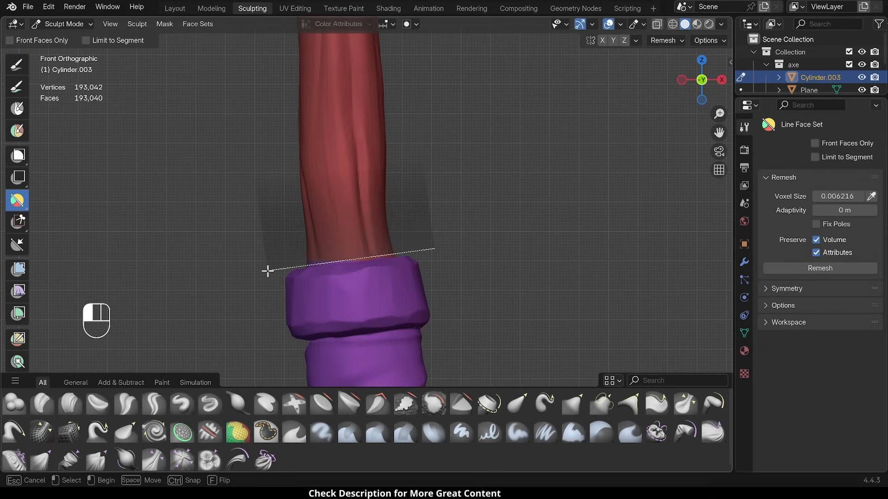
{"action": "key", "text": "F"}
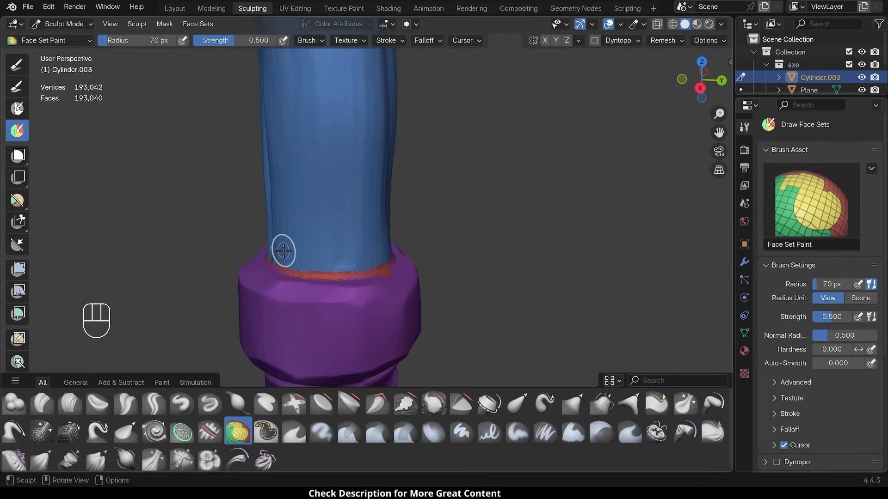
{"action": "key", "text": "Ctrl+Z"}
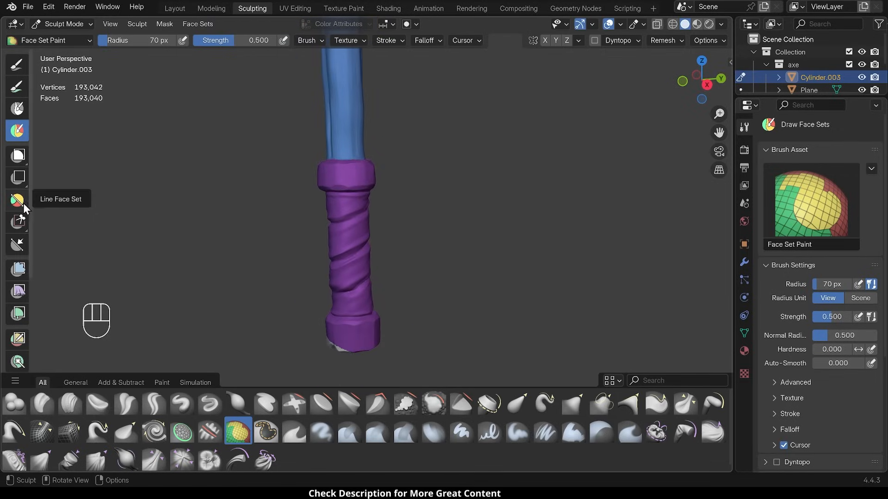
Step: Outline the collar, grip and end cap as separate face sets with Polyline Face Set
{"action": "left_click", "coordinate": [16, 200]}
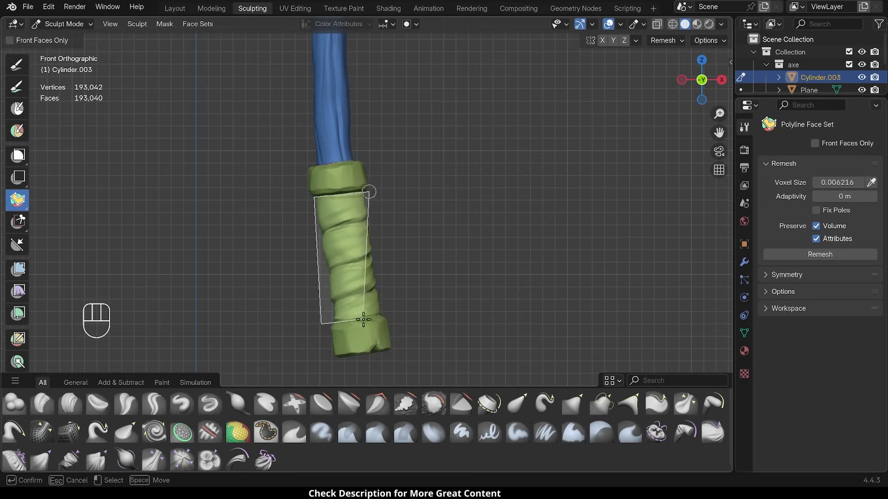
{"action": "key", "text": "Return"}
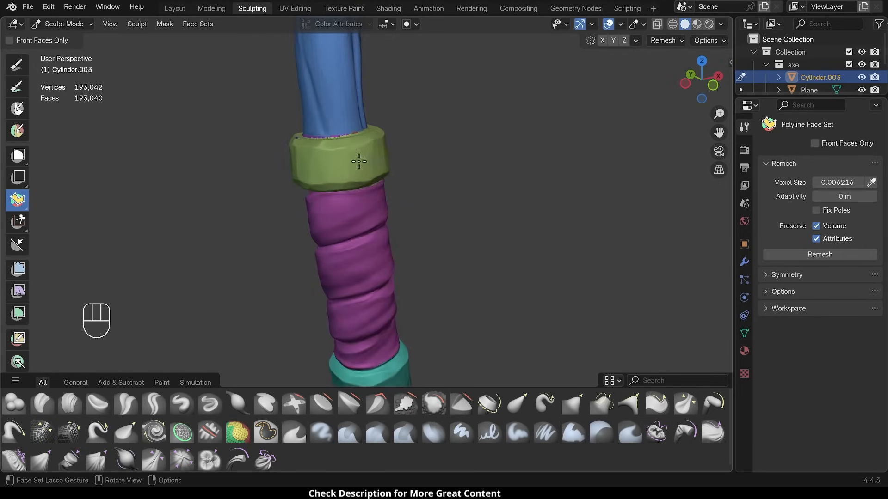
{"action": "left_click_drag", "start_coordinate": [359, 161], "coordinate": [497, 264]}
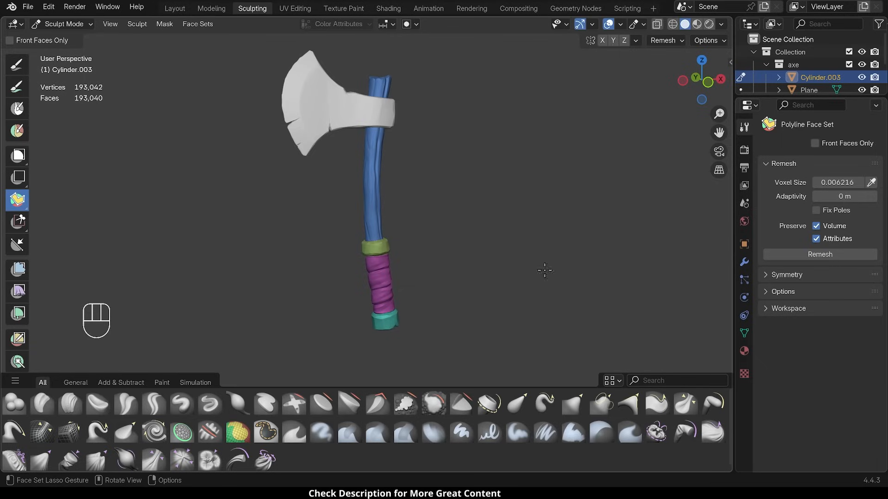
Step: Voxel-remesh the axe at the current voxel size, preserving volume and face-set attributes
{"action": "left_click", "coordinate": [662, 40]}
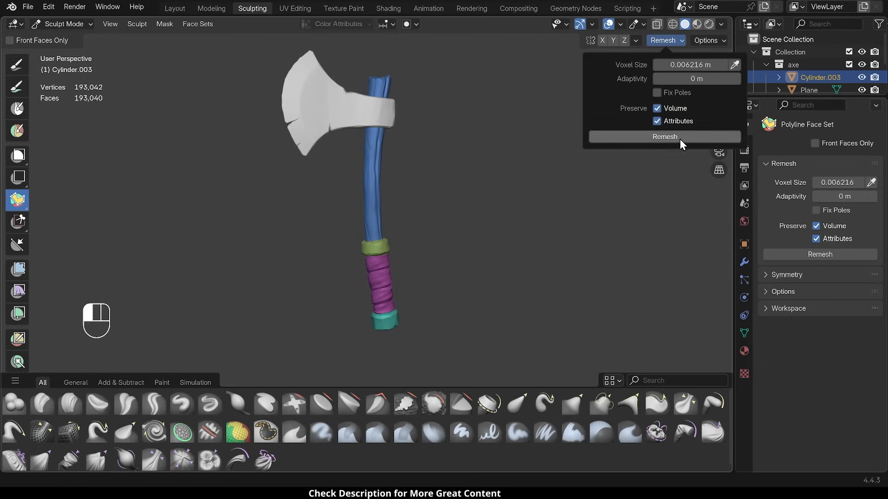
{"action": "left_click", "coordinate": [664, 137]}
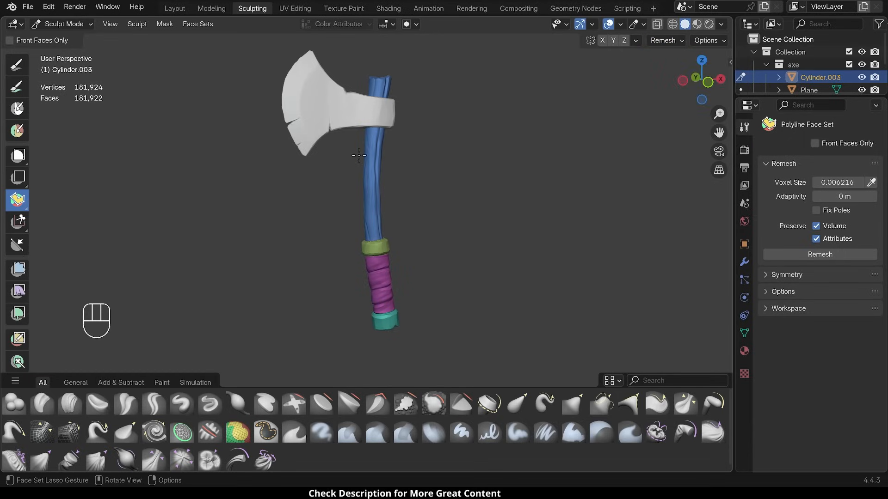
{"action": "mouse_move", "coordinate": [445, 300]}
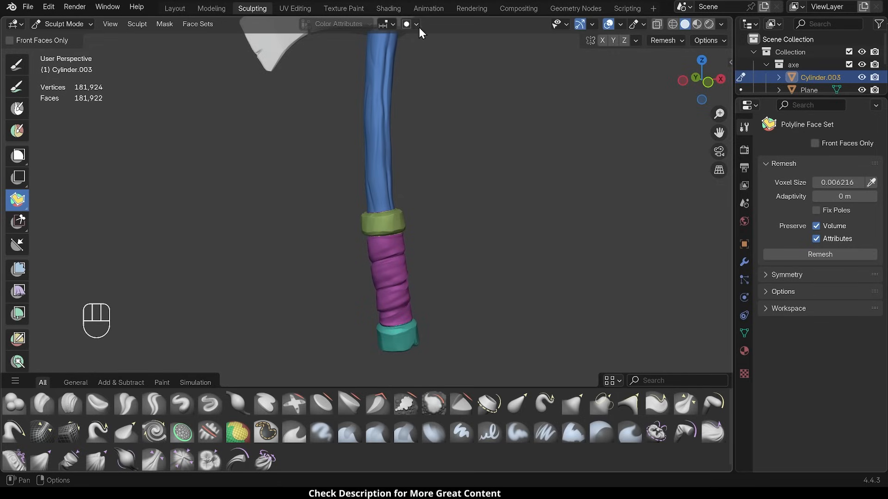
Step: Enable Face Sets auto-masking and rough the lower blue shaft with Draw strokes
{"action": "left_click", "coordinate": [416, 24]}
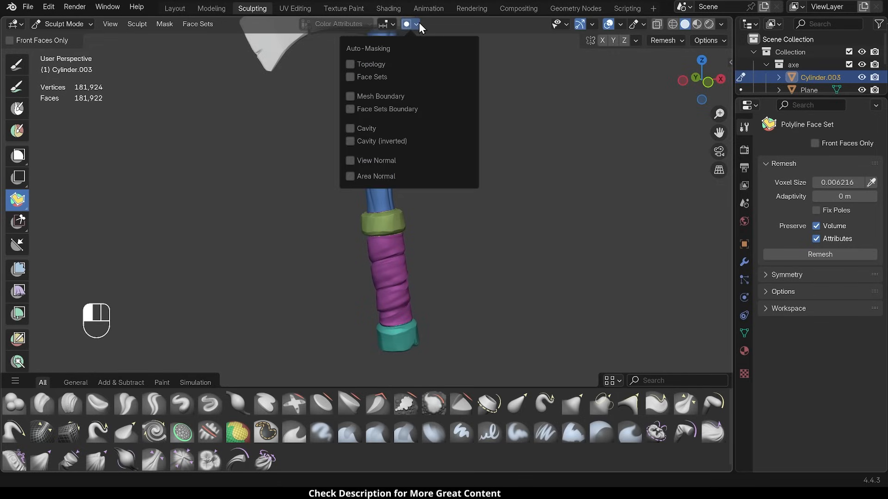
{"action": "left_click", "coordinate": [349, 76]}
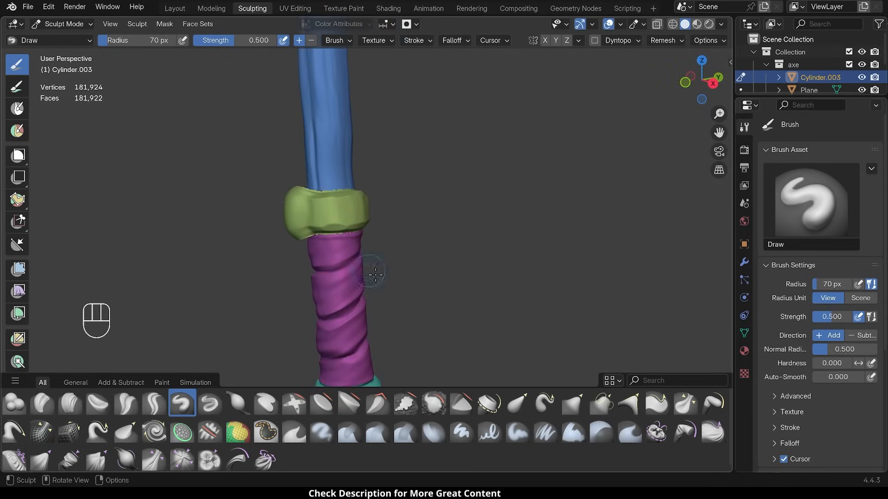
{"action": "mouse_move", "coordinate": [497, 302]}
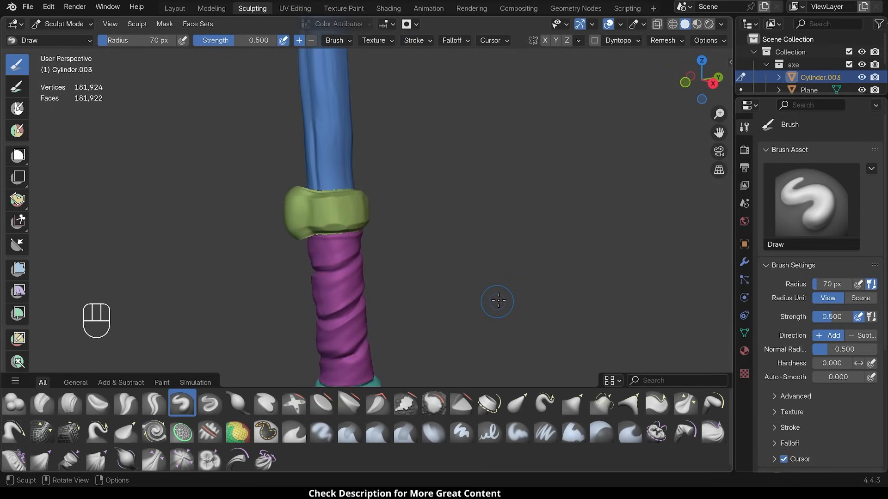
{"action": "key", "text": "Ctrl+Z"}
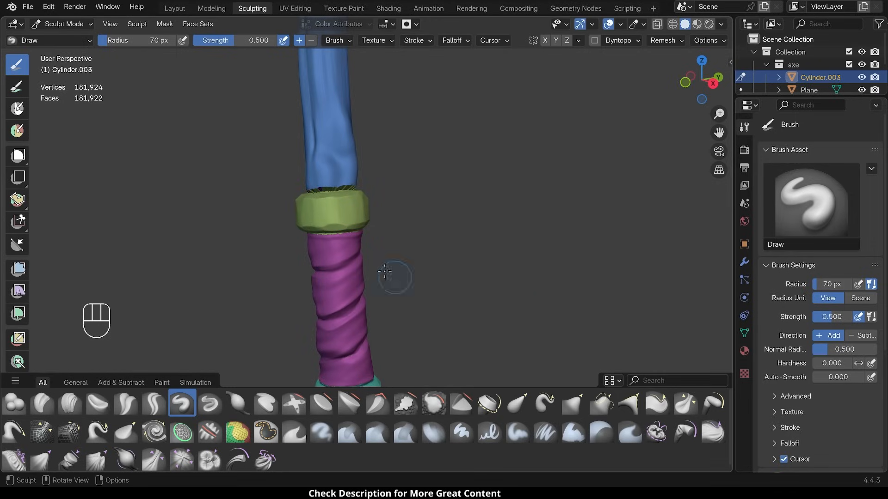
{"action": "mouse_move", "coordinate": [508, 359]}
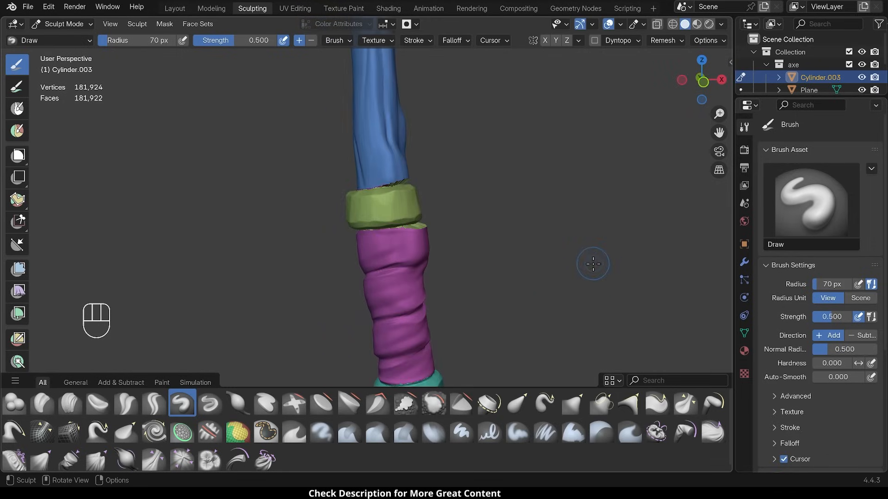
Step: Undo the shaft strokes and recheck Face Sets auto-masking before sculpting the collar
{"action": "key", "text": "Ctrl+Z"}
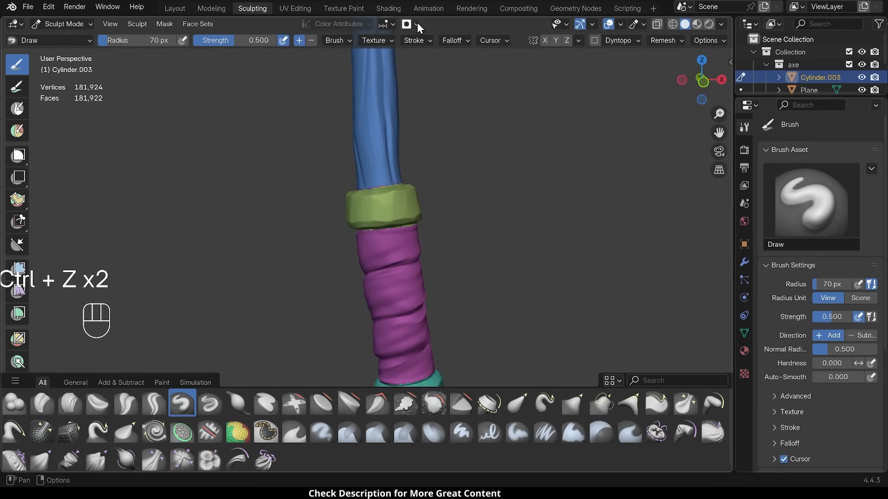
{"action": "left_click", "coordinate": [417, 24]}
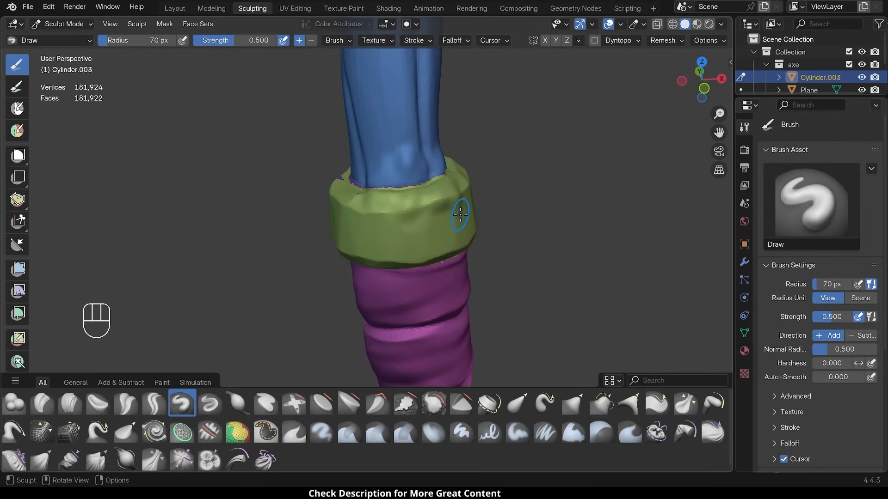
{"action": "mouse_move", "coordinate": [246, 201]}
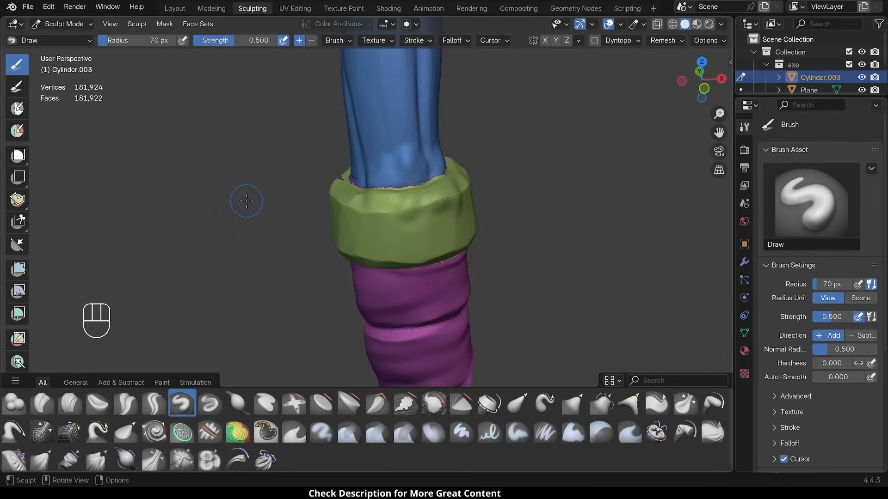